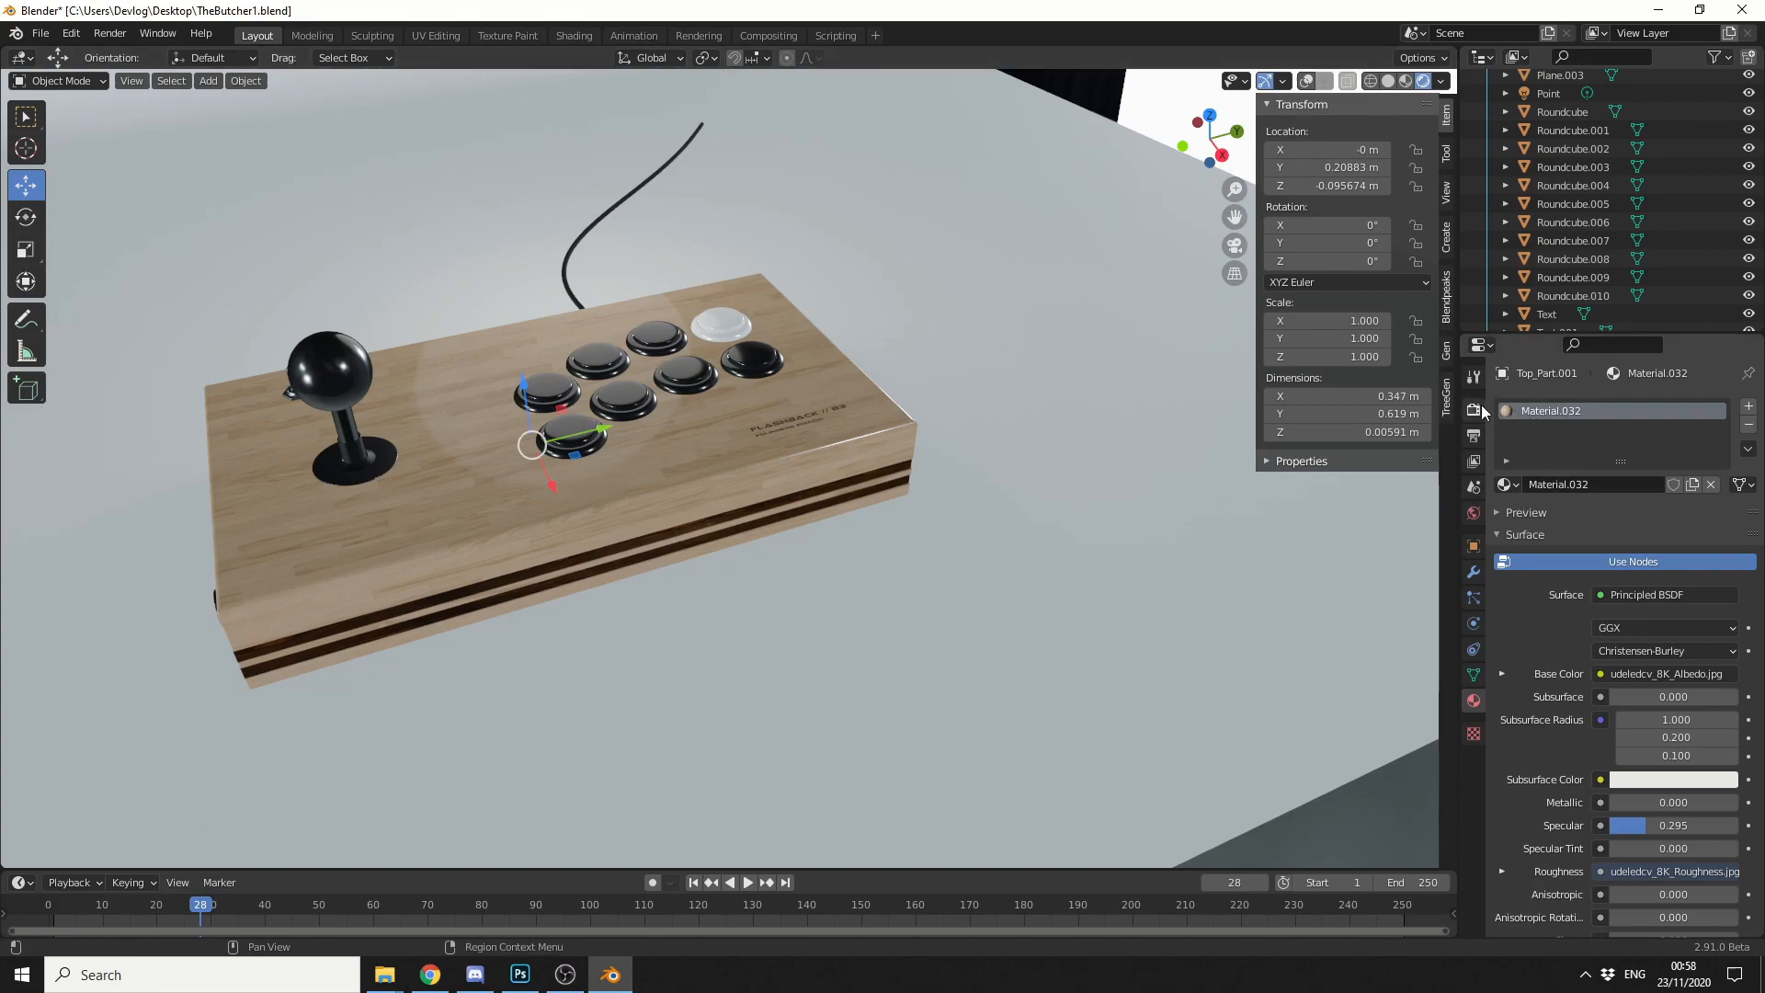
- Render the scene with F12, enter Compositing and zoom into the Render Layers to Composite node tree
{"action": "key", "text": "f12"}
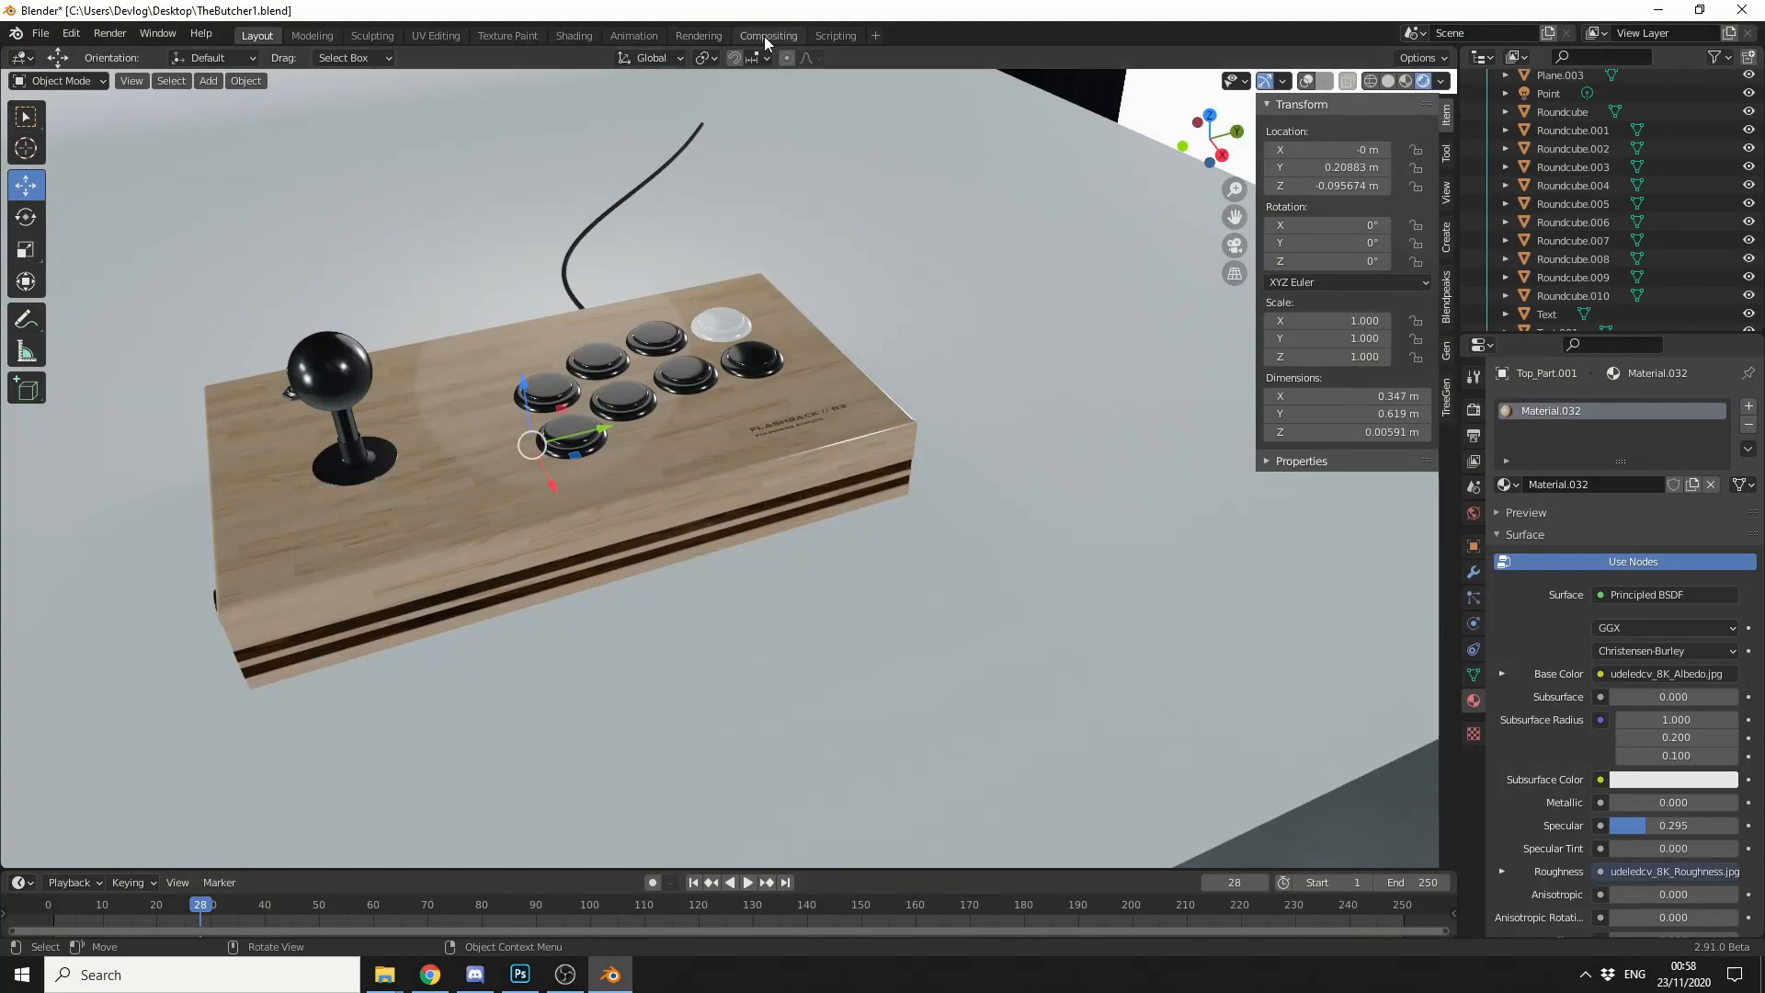
{"action": "left_click", "coordinate": [769, 35]}
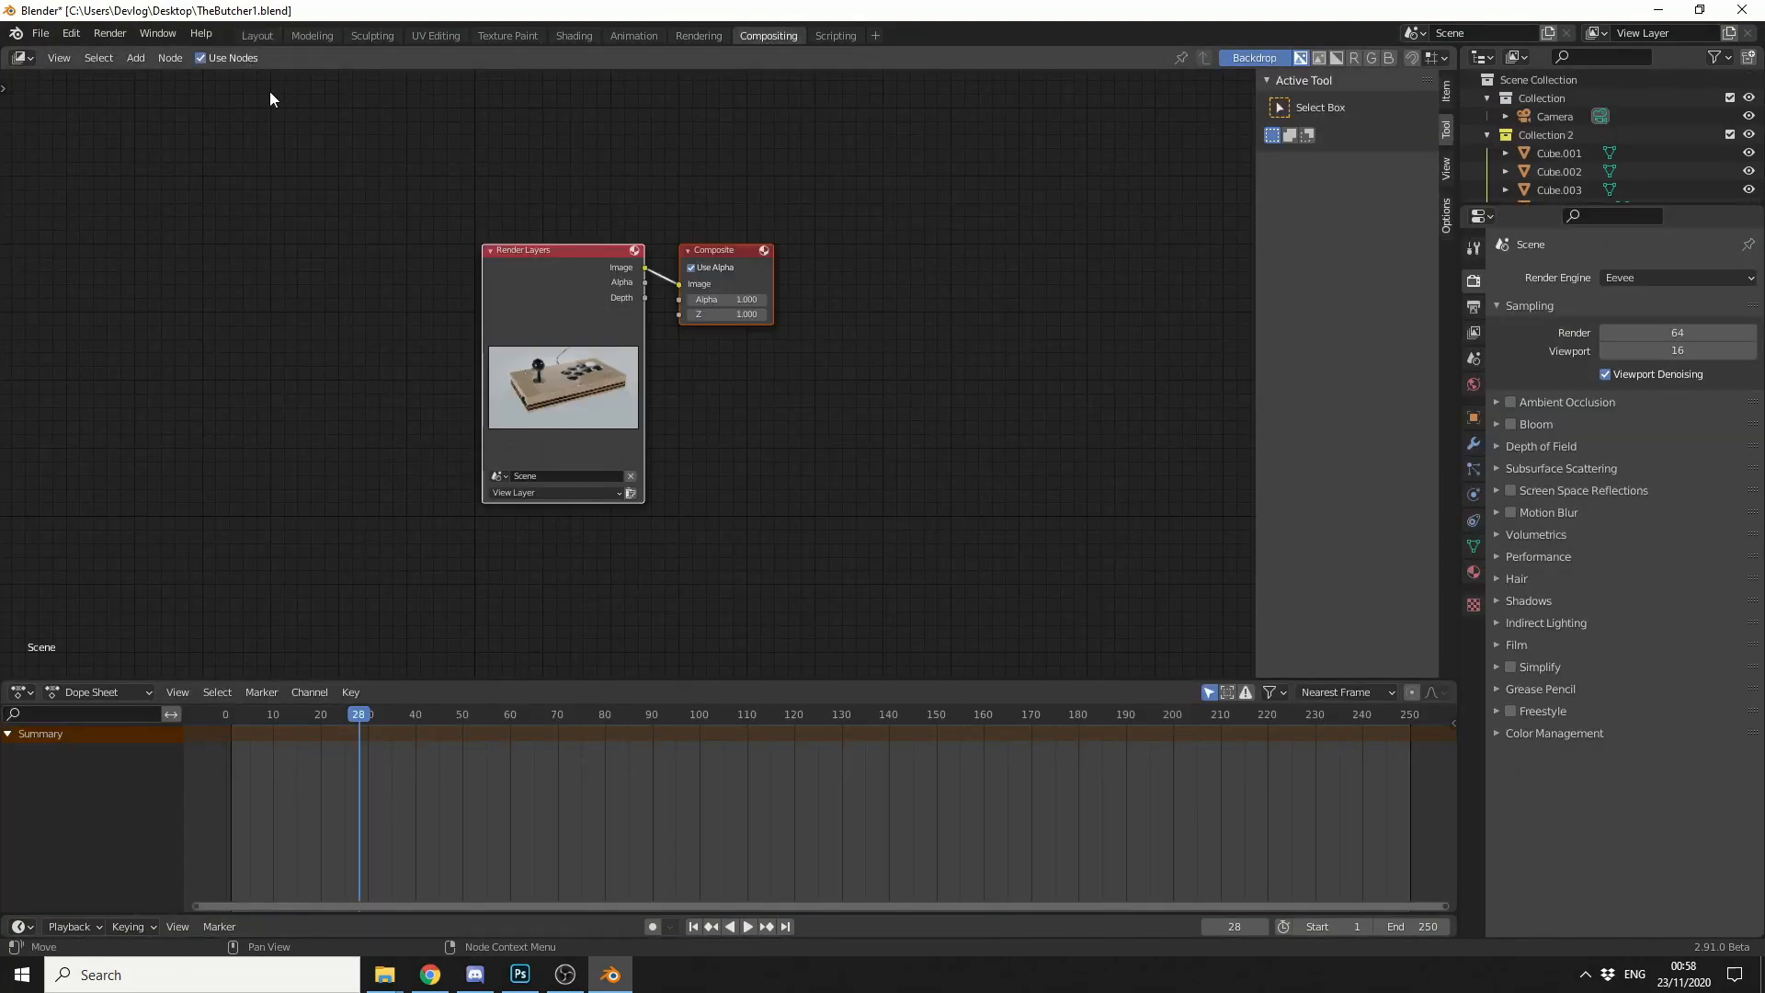
{"action": "left_click_drag", "start_coordinate": [520, 248], "coordinate": [358, 194]}
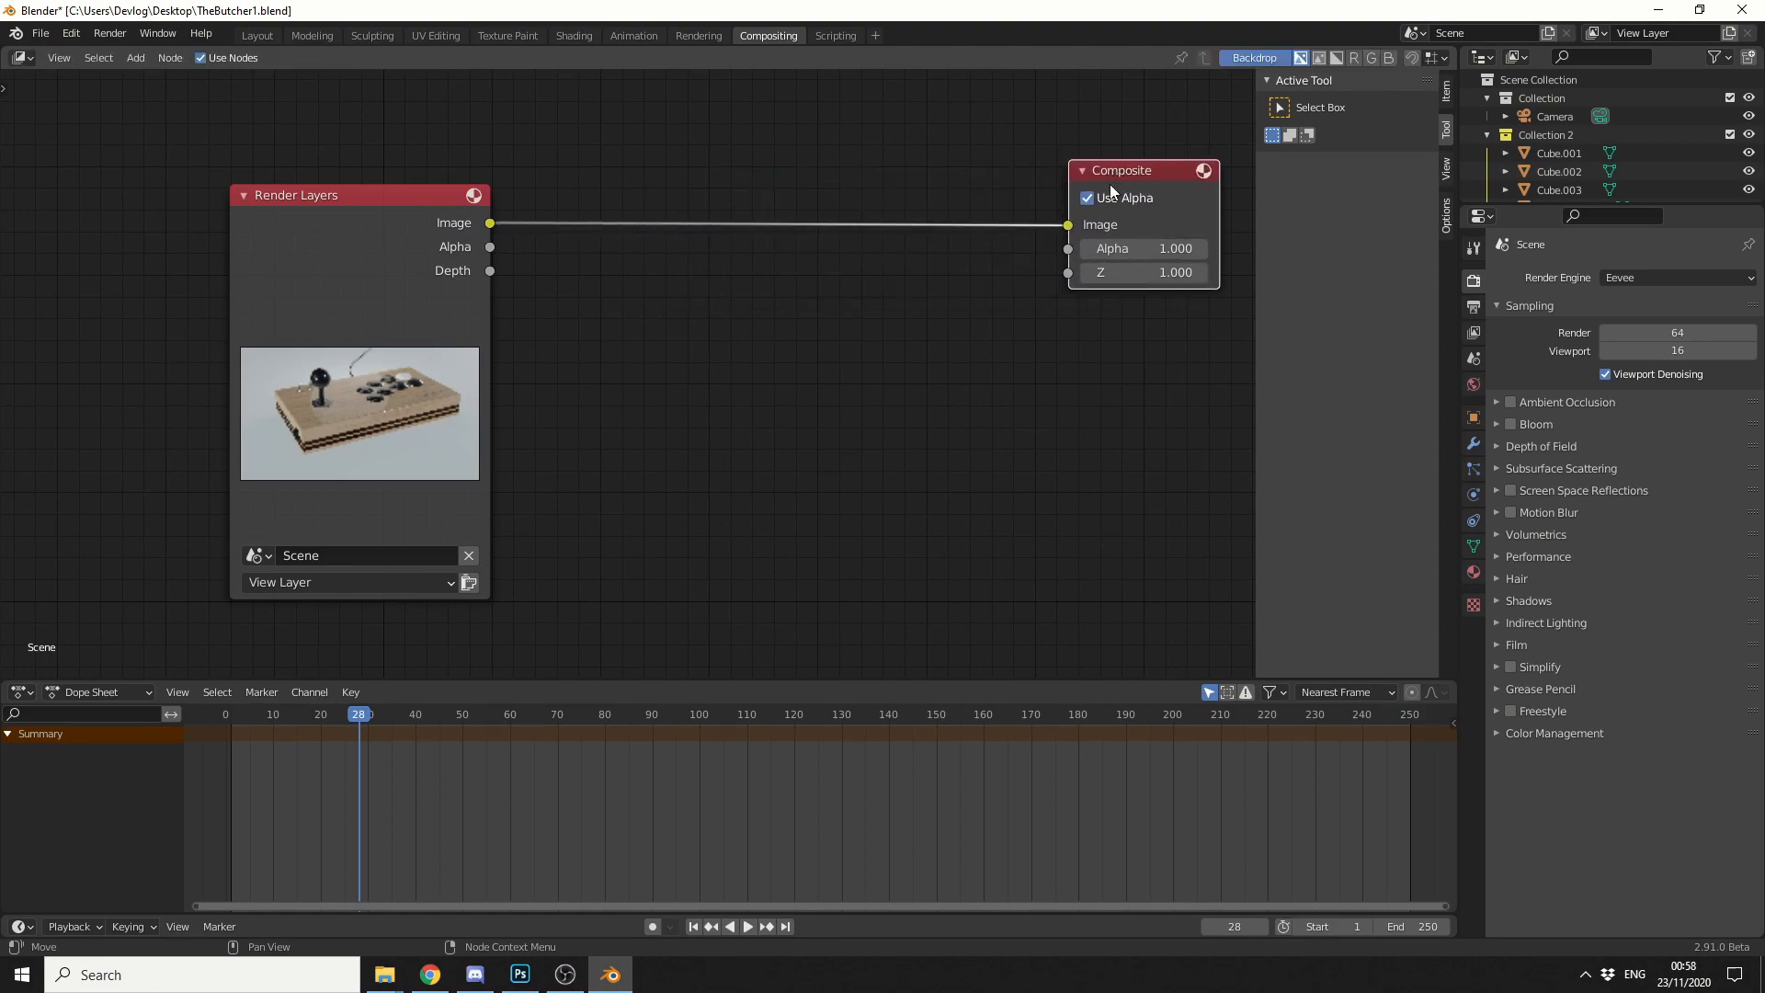
{"action": "mouse_move", "coordinate": [906, 279]}
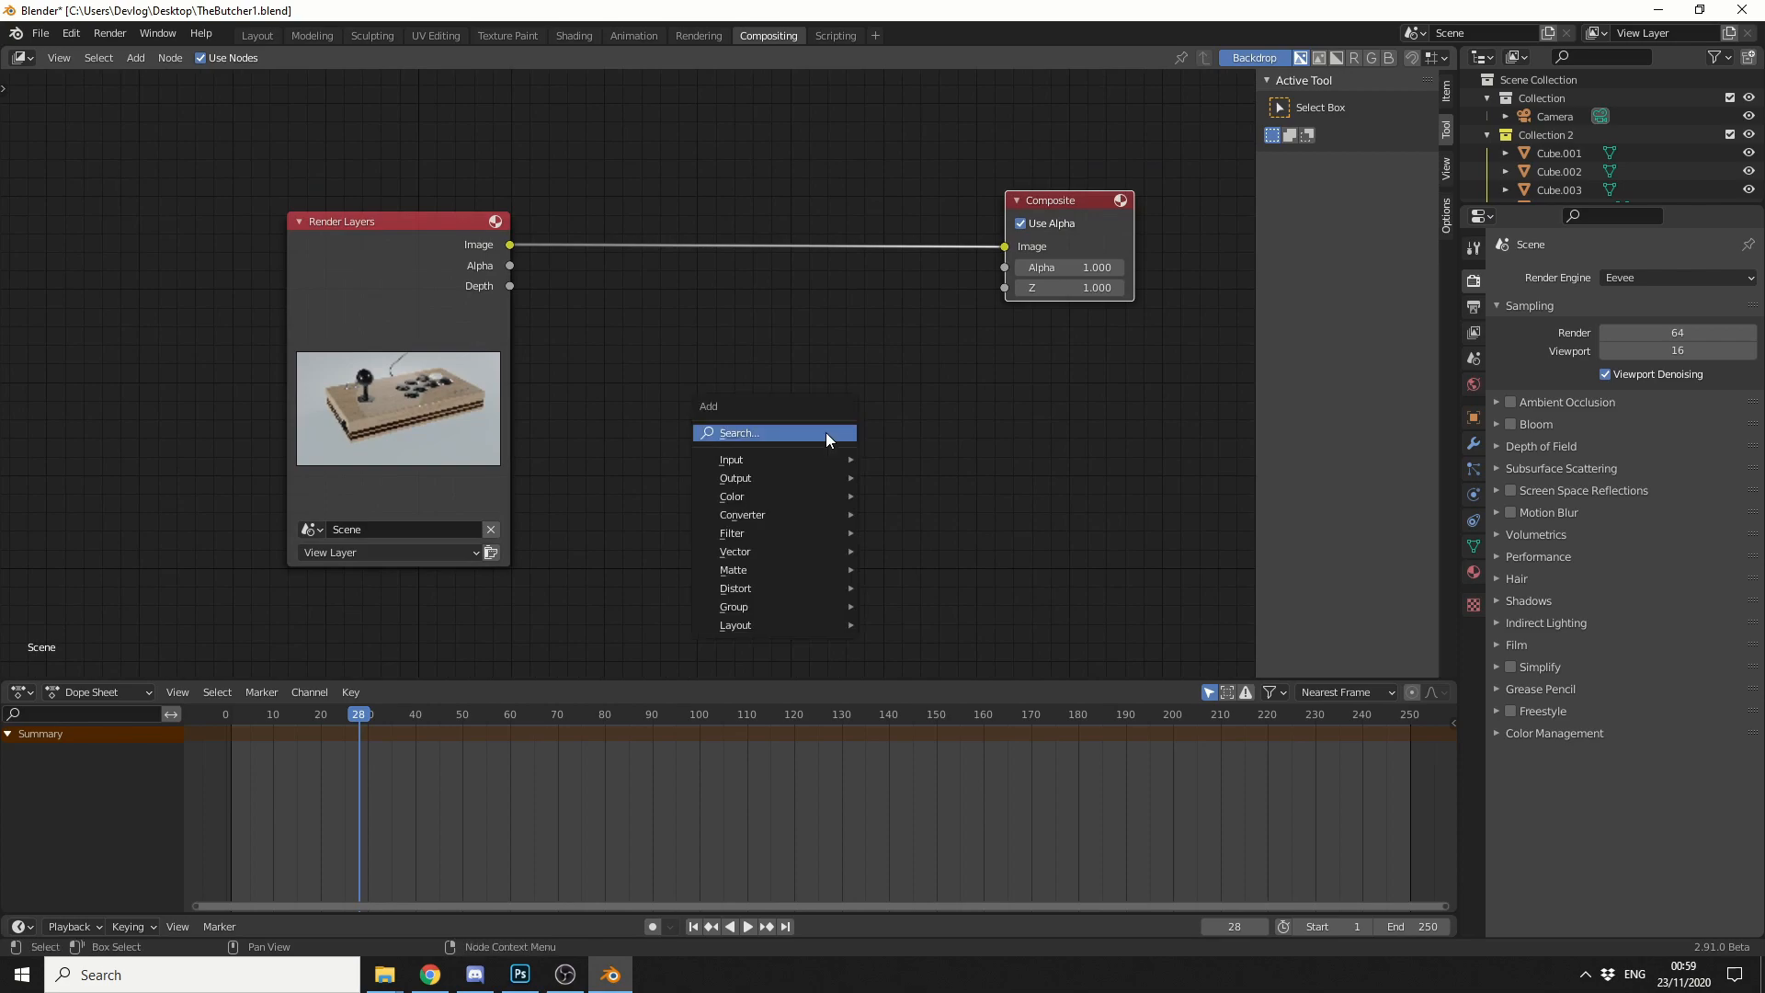
- Search 'el' and drop an Ellipse Mask node below the Render Layers node
{"action": "type", "text": "e"}
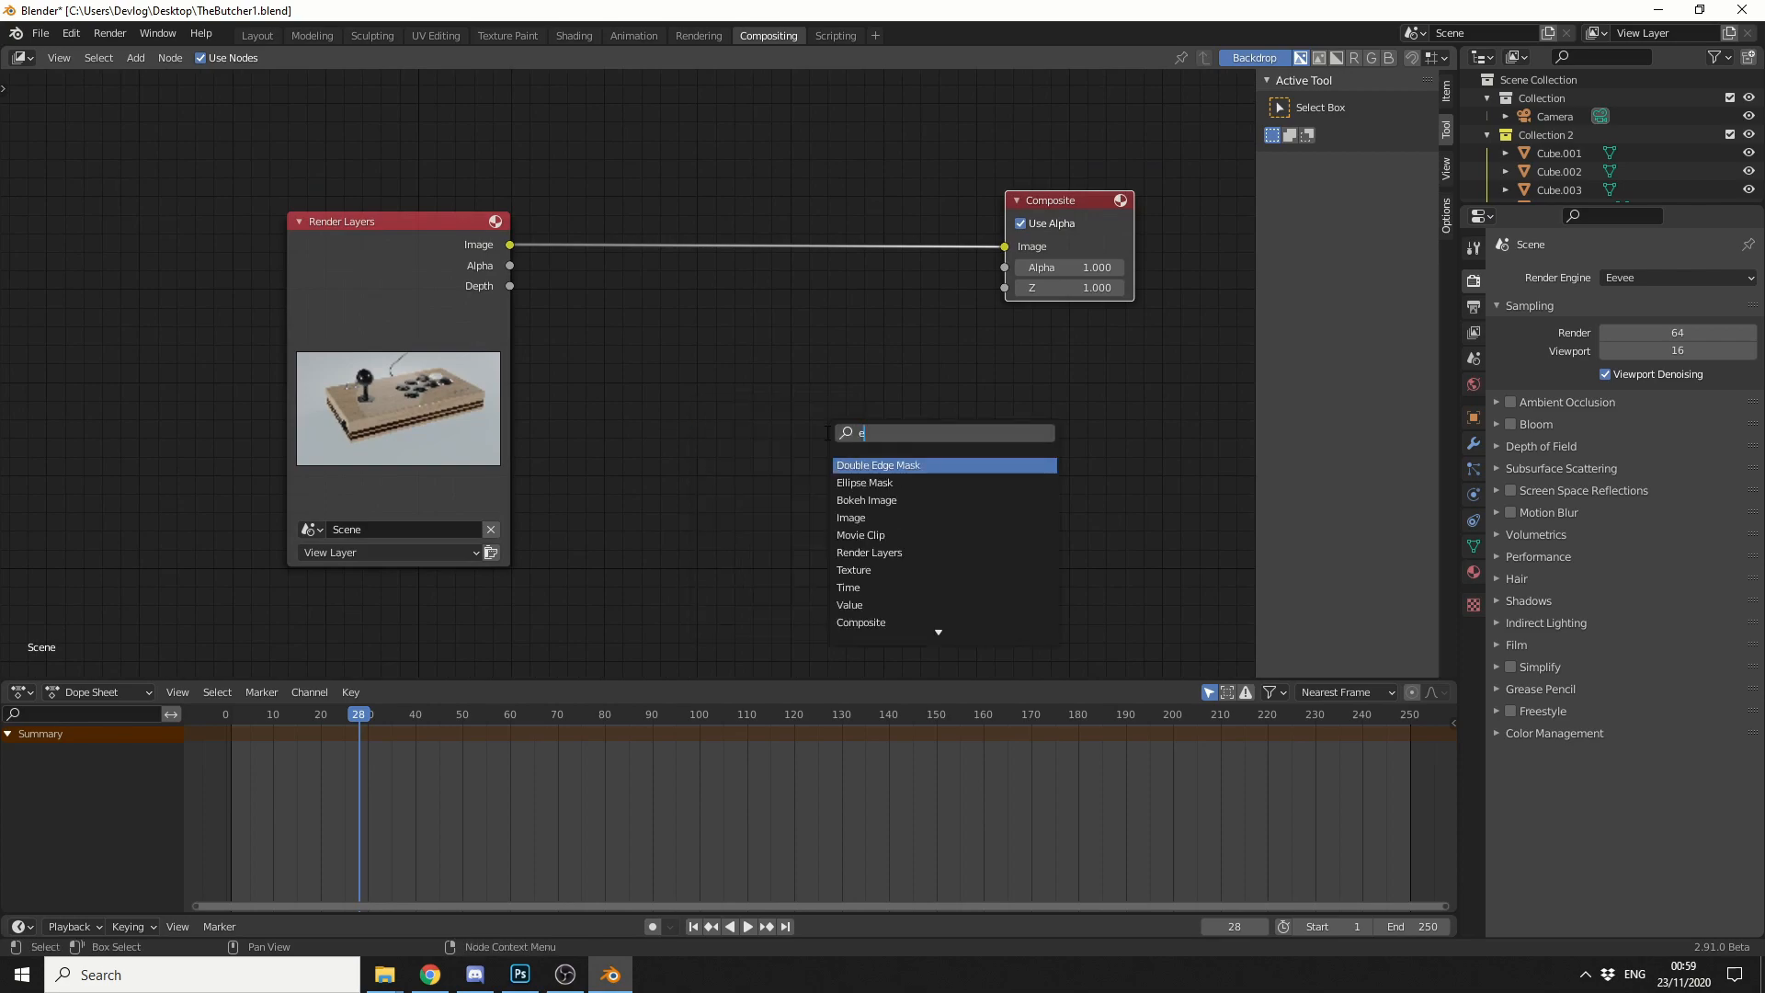
{"action": "type", "text": "l"}
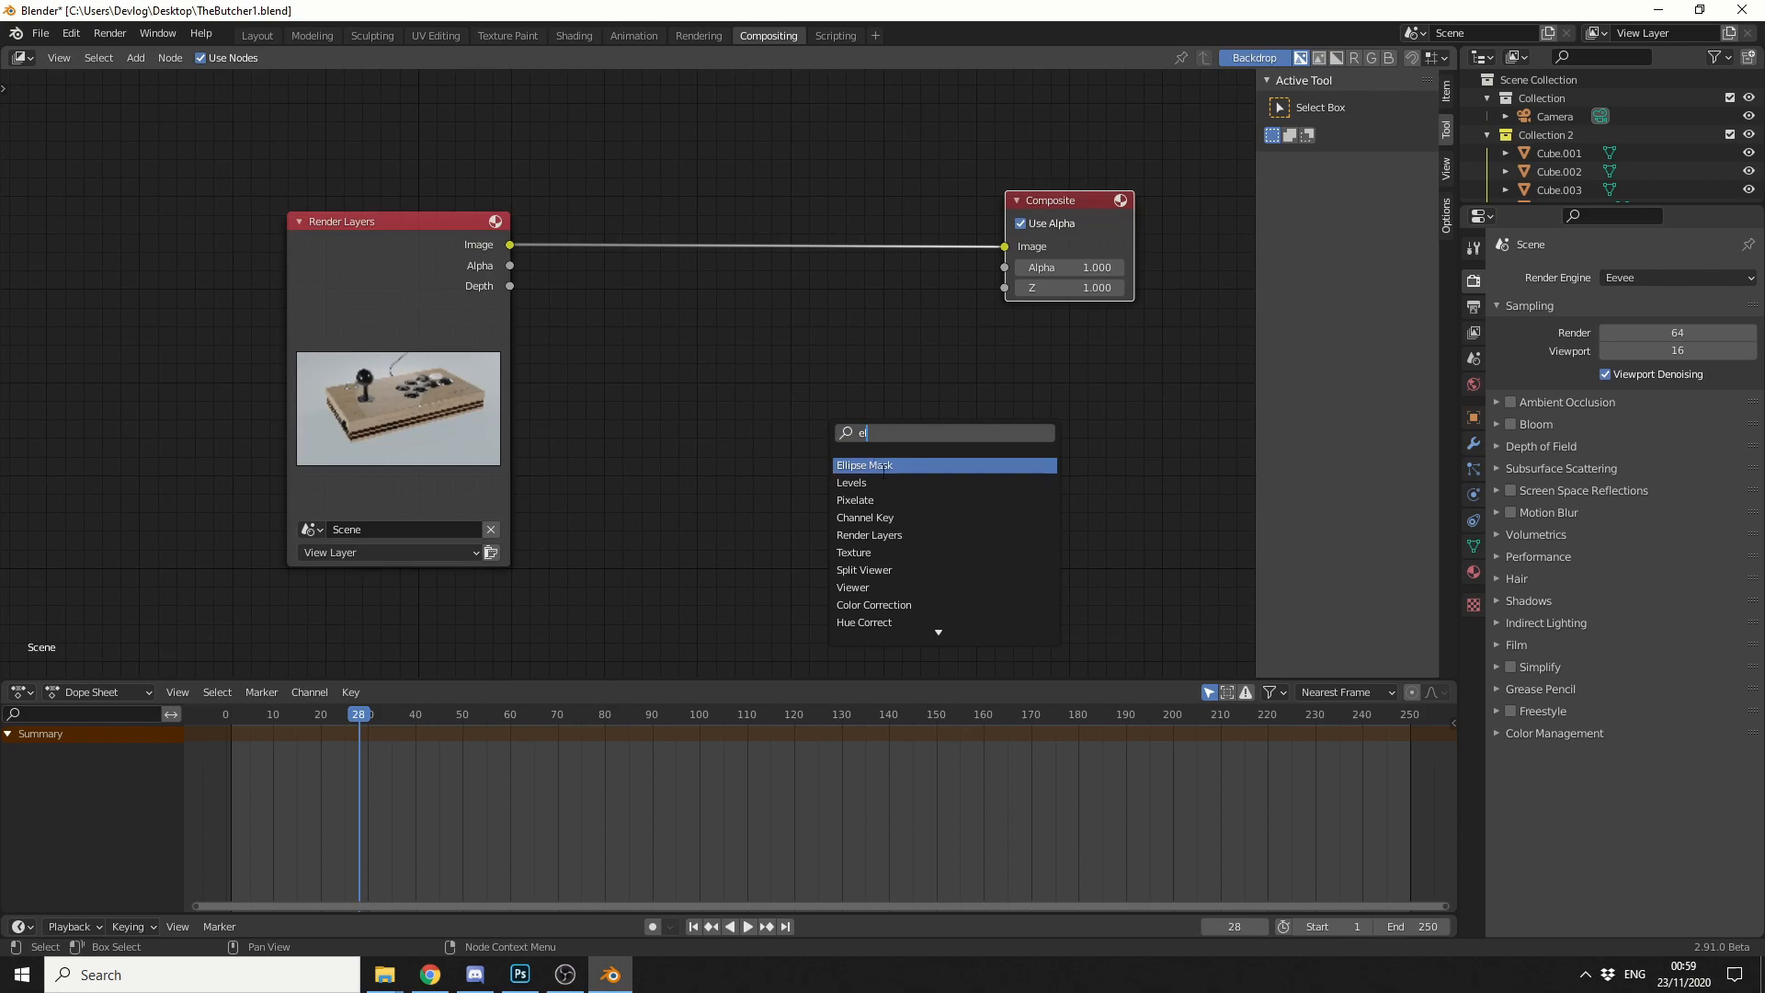
{"action": "left_click", "coordinate": [864, 465]}
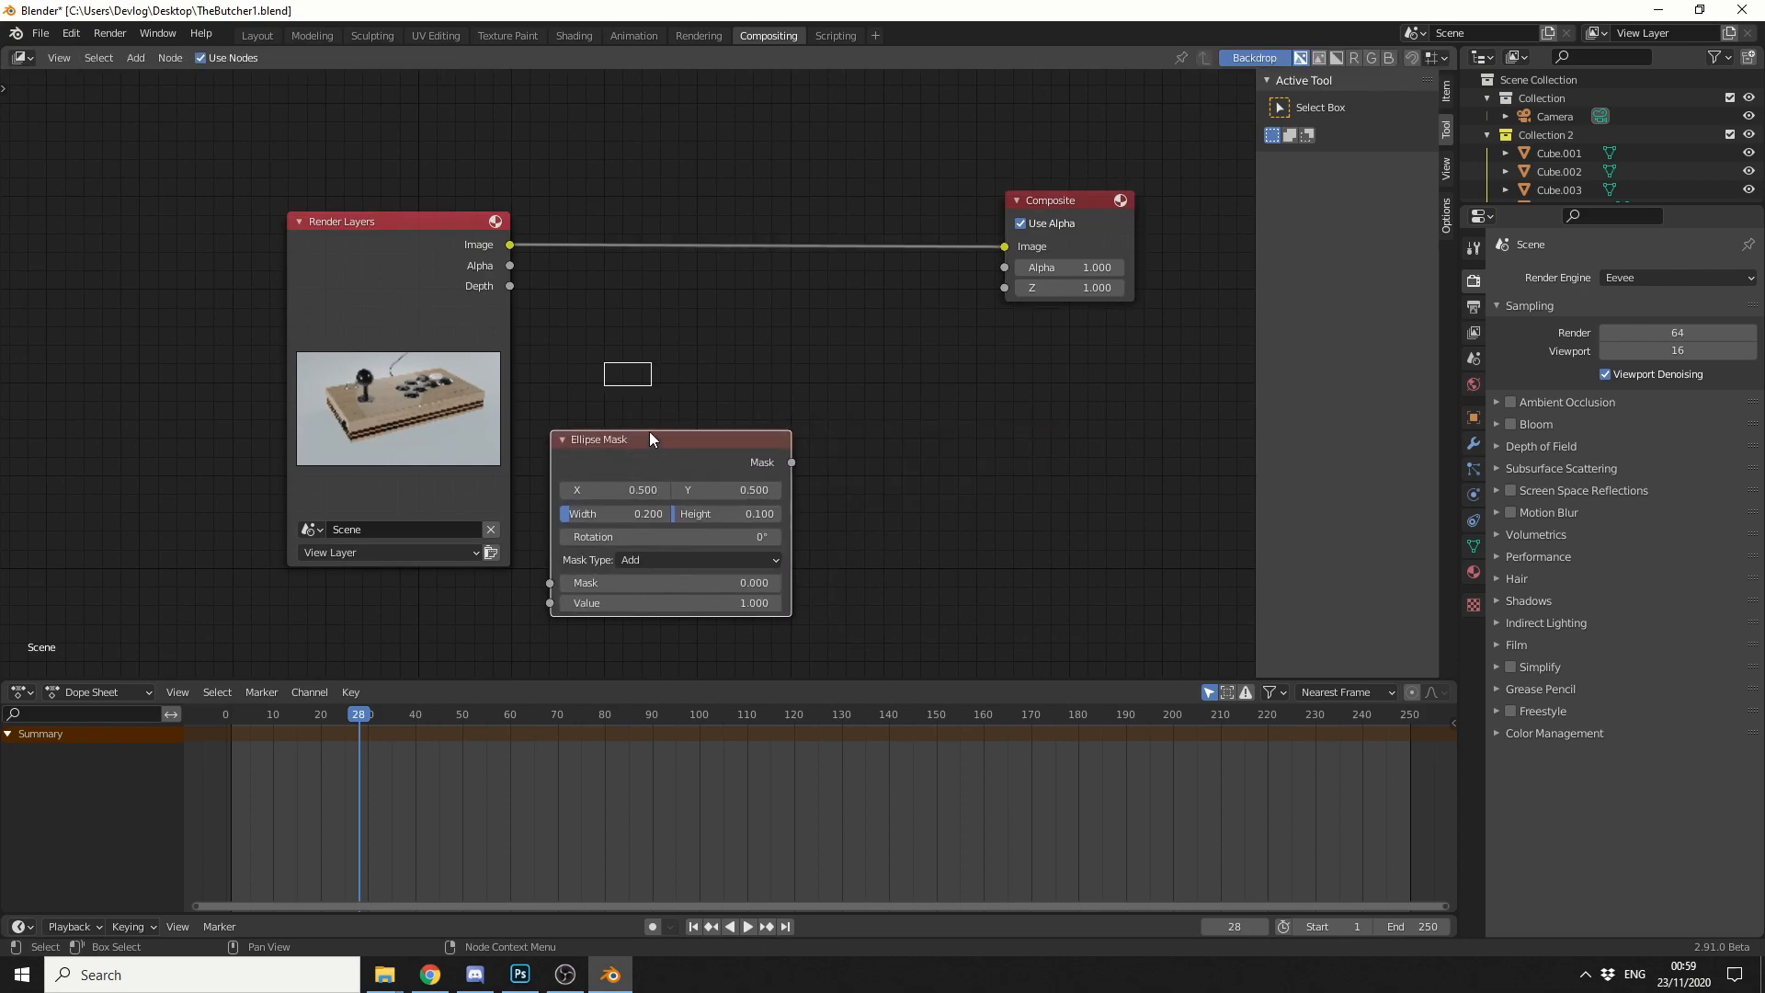
{"action": "mouse_move", "coordinate": [642, 402]}
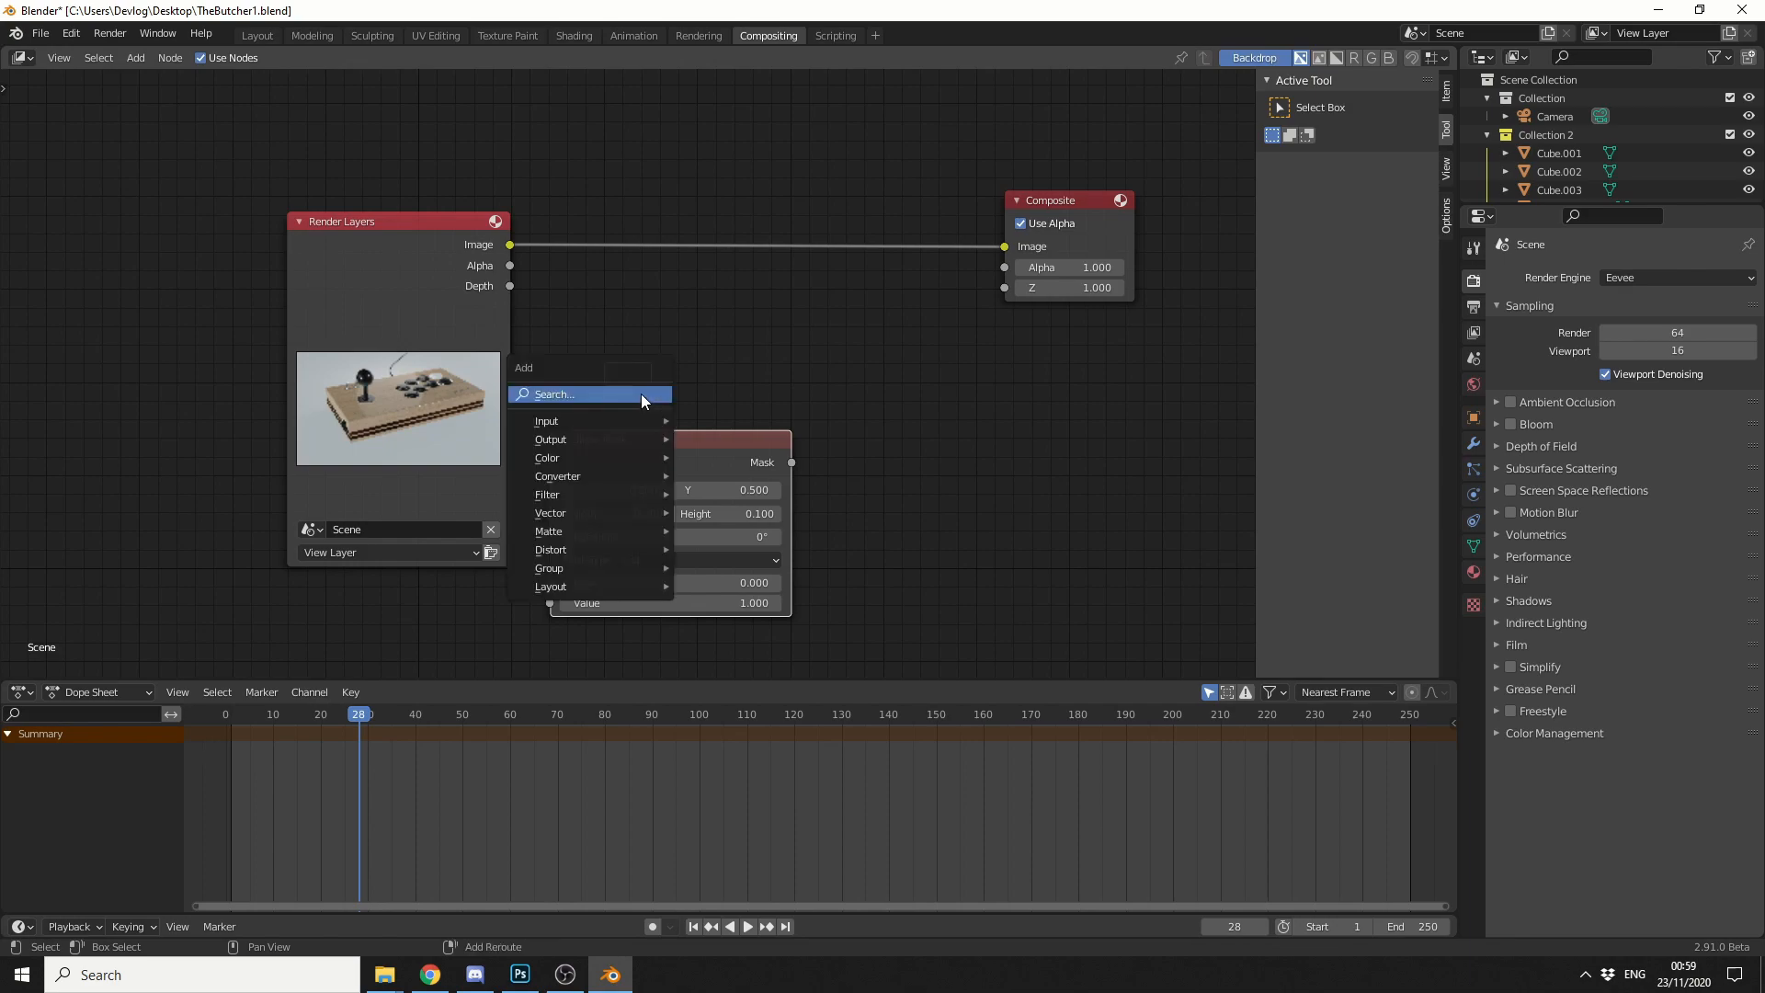
- Add a Mix node taking the Ellipse Mask and render Image, feeding Composite moved to the right
{"action": "type", "text": "mi"}
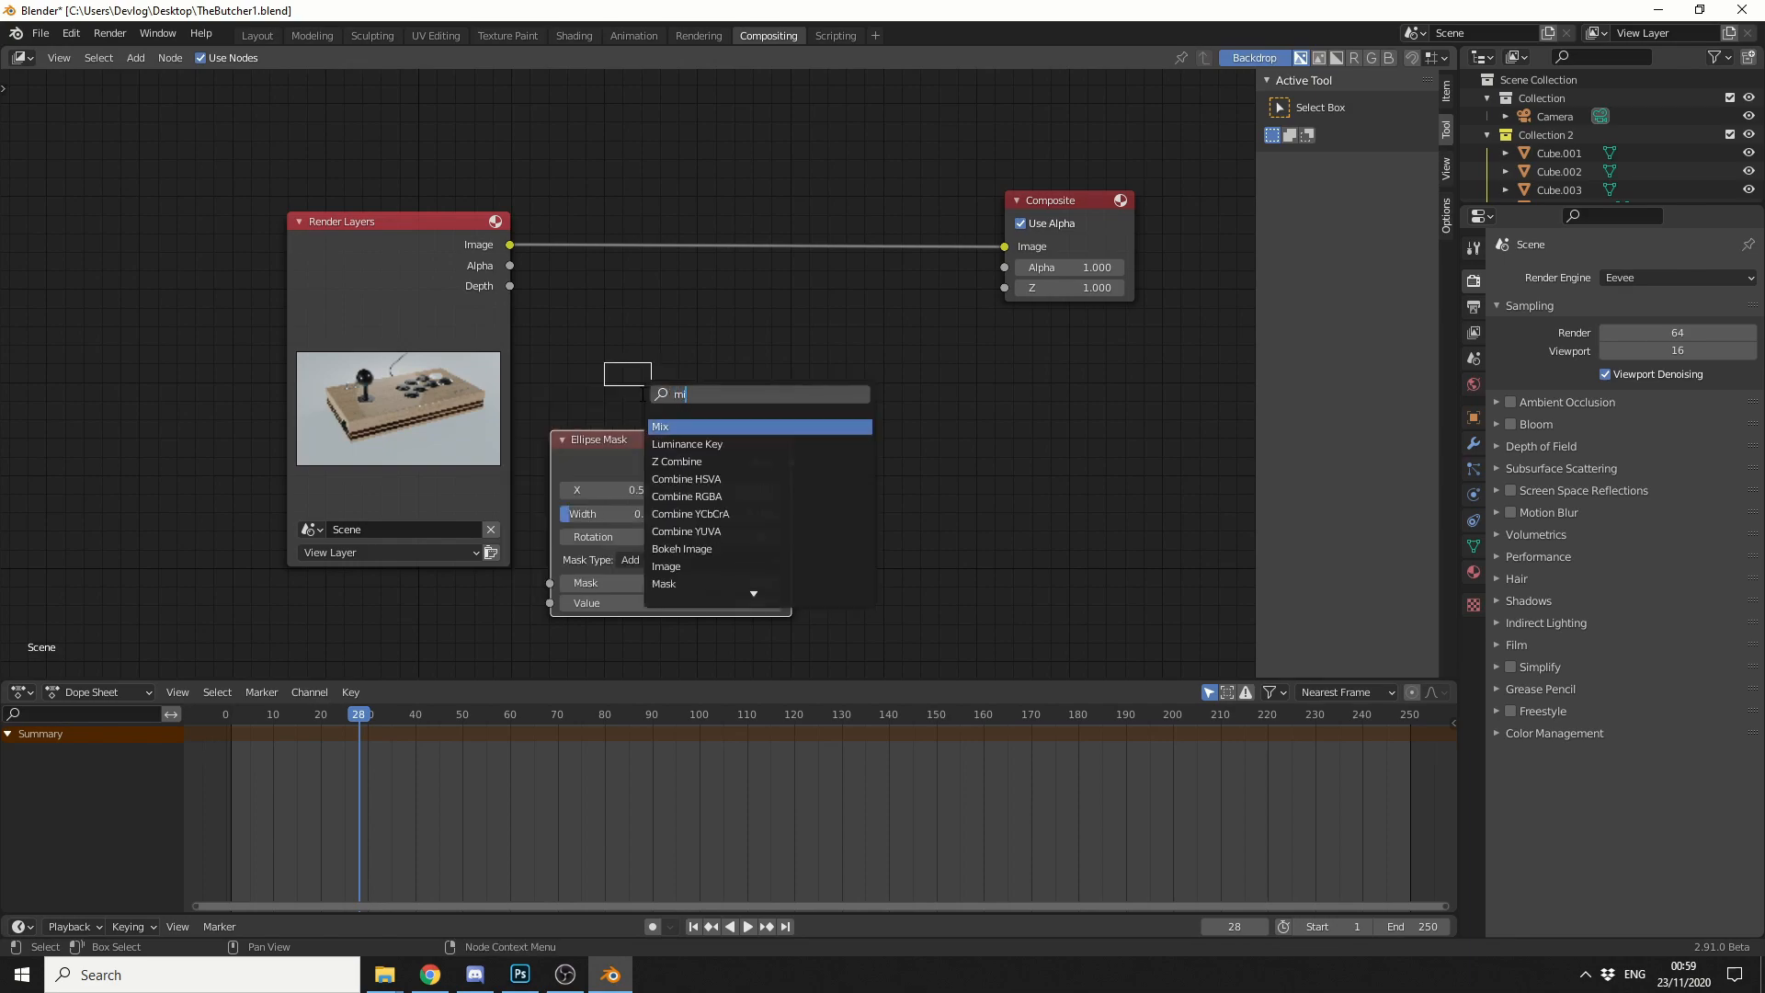
{"action": "left_click", "coordinate": [660, 425]}
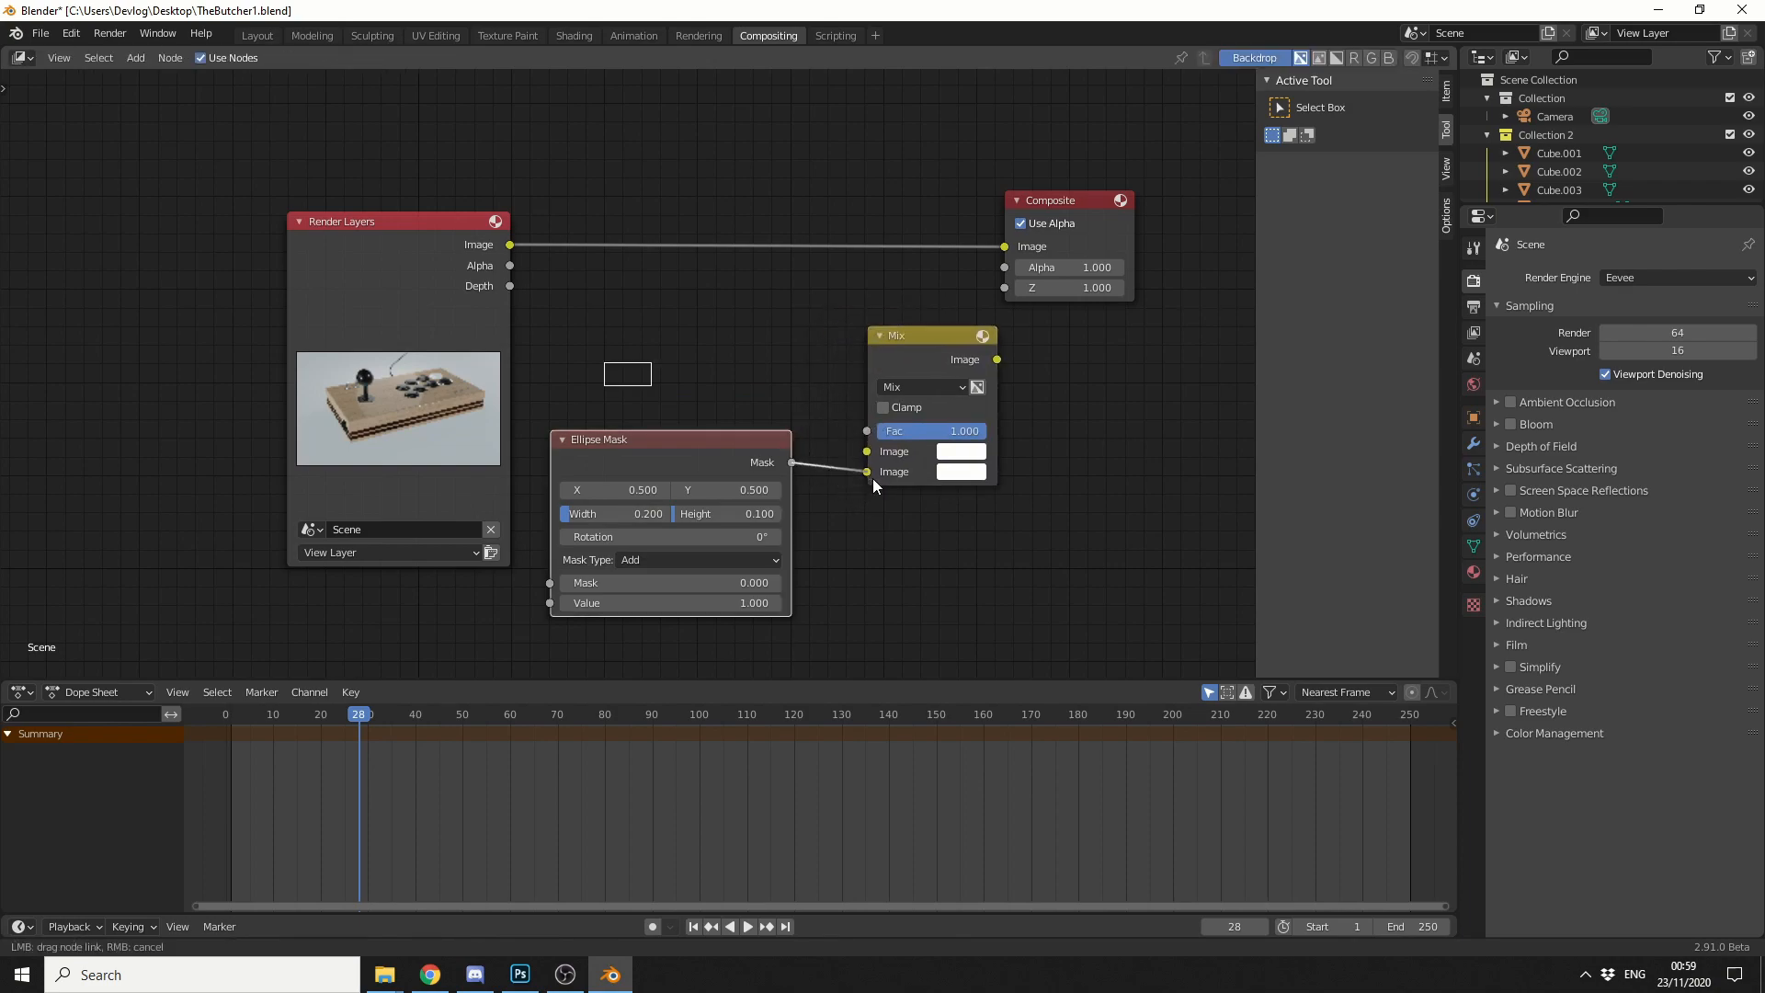
{"action": "left_click_drag", "start_coordinate": [509, 245], "coordinate": [865, 452]}
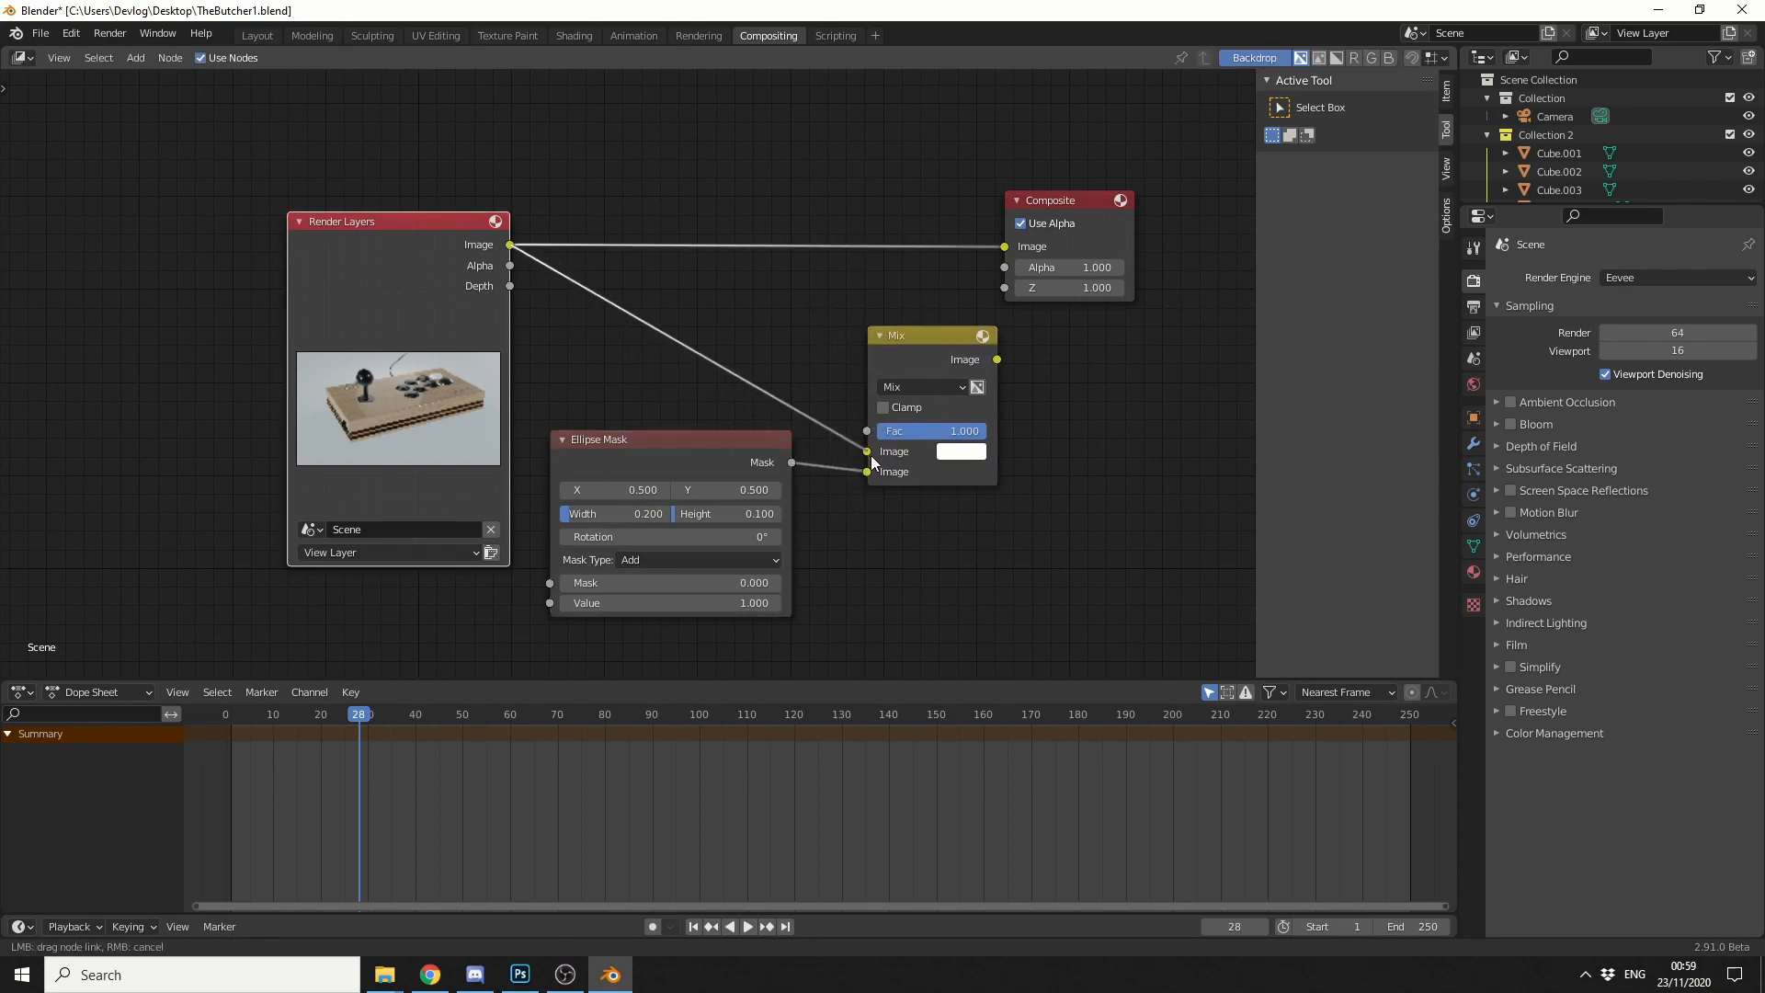
{"action": "left_click_drag", "start_coordinate": [930, 335], "coordinate": [901, 315]}
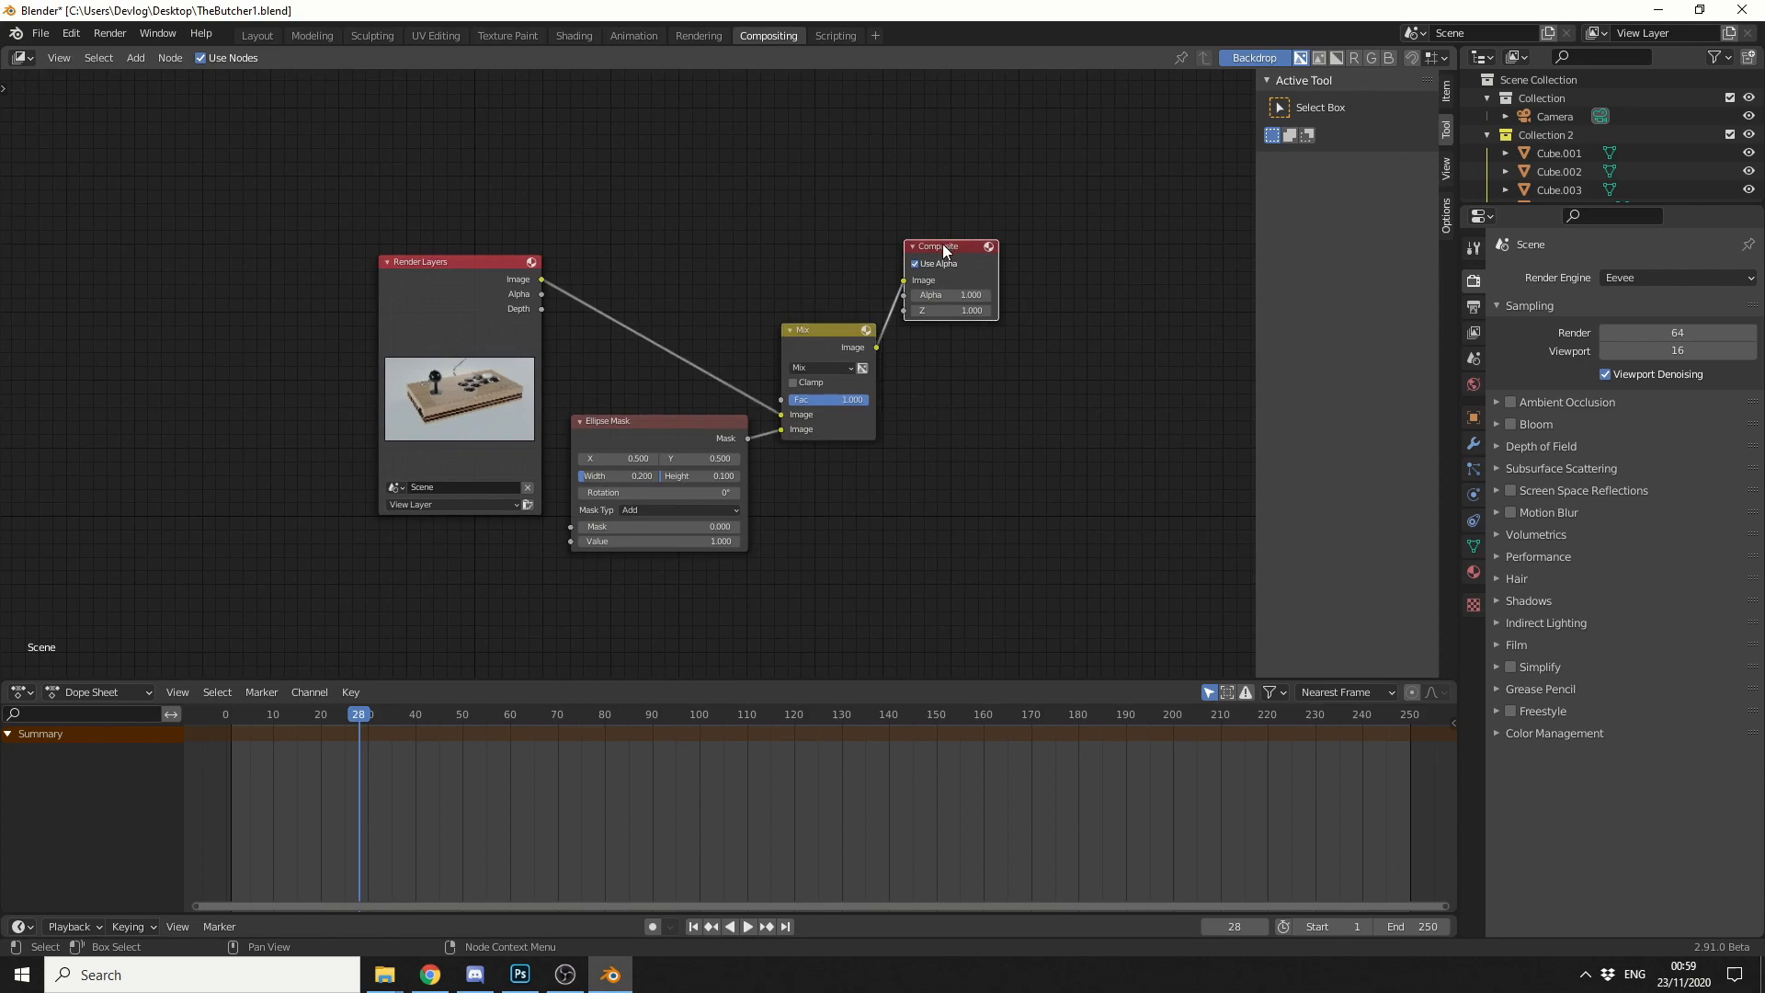
{"action": "left_click_drag", "start_coordinate": [948, 244], "coordinate": [1103, 273]}
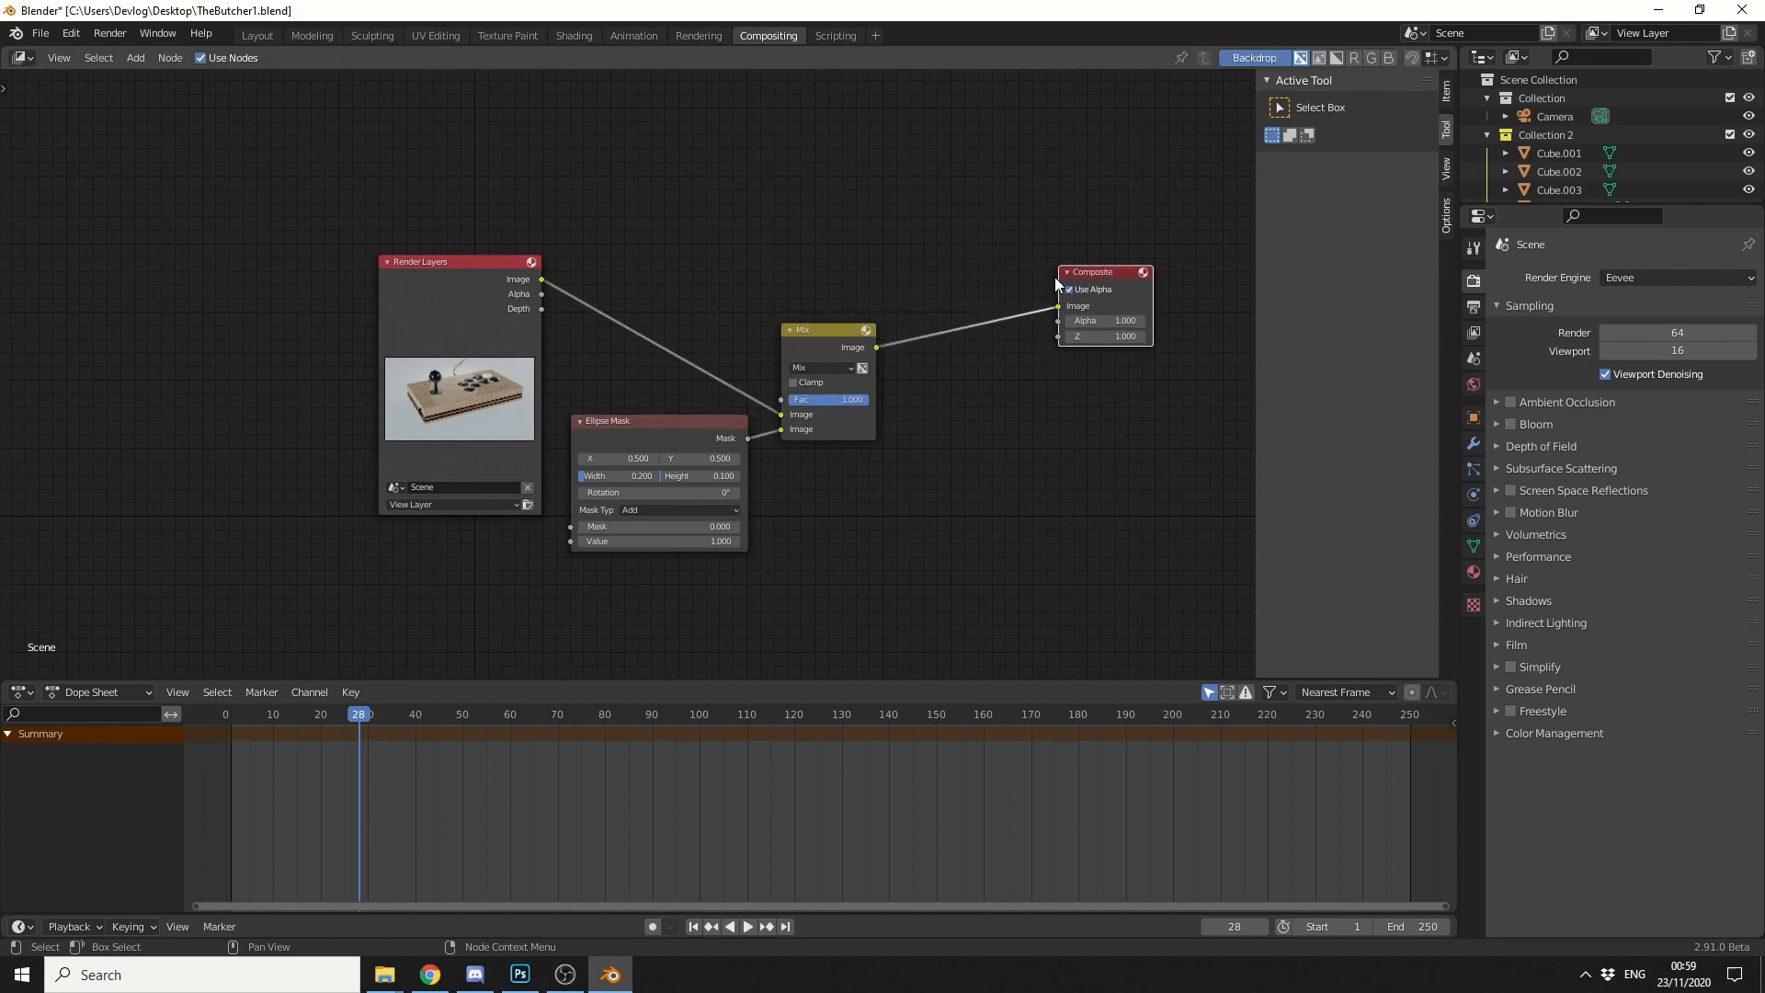
- Search 'vi' and add a Viewer node so the white ellipse shows in the backdrop
{"action": "left_click", "coordinate": [135, 57]}
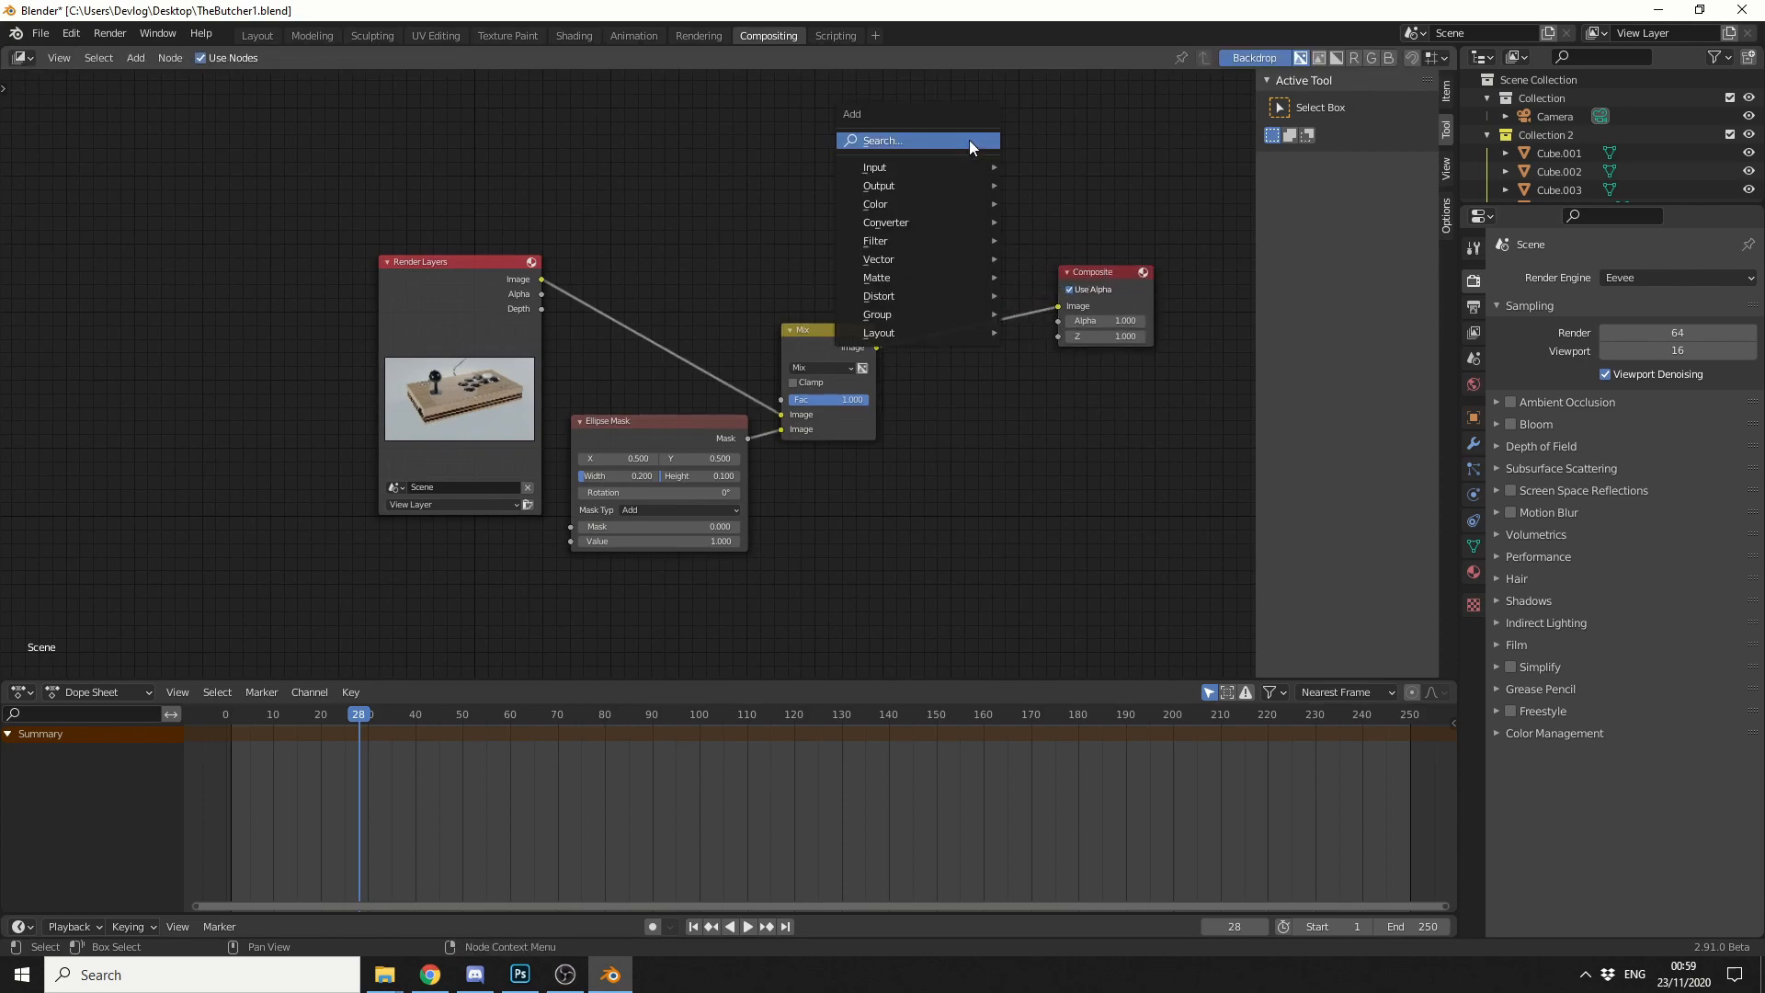
{"action": "type", "text": "vie"}
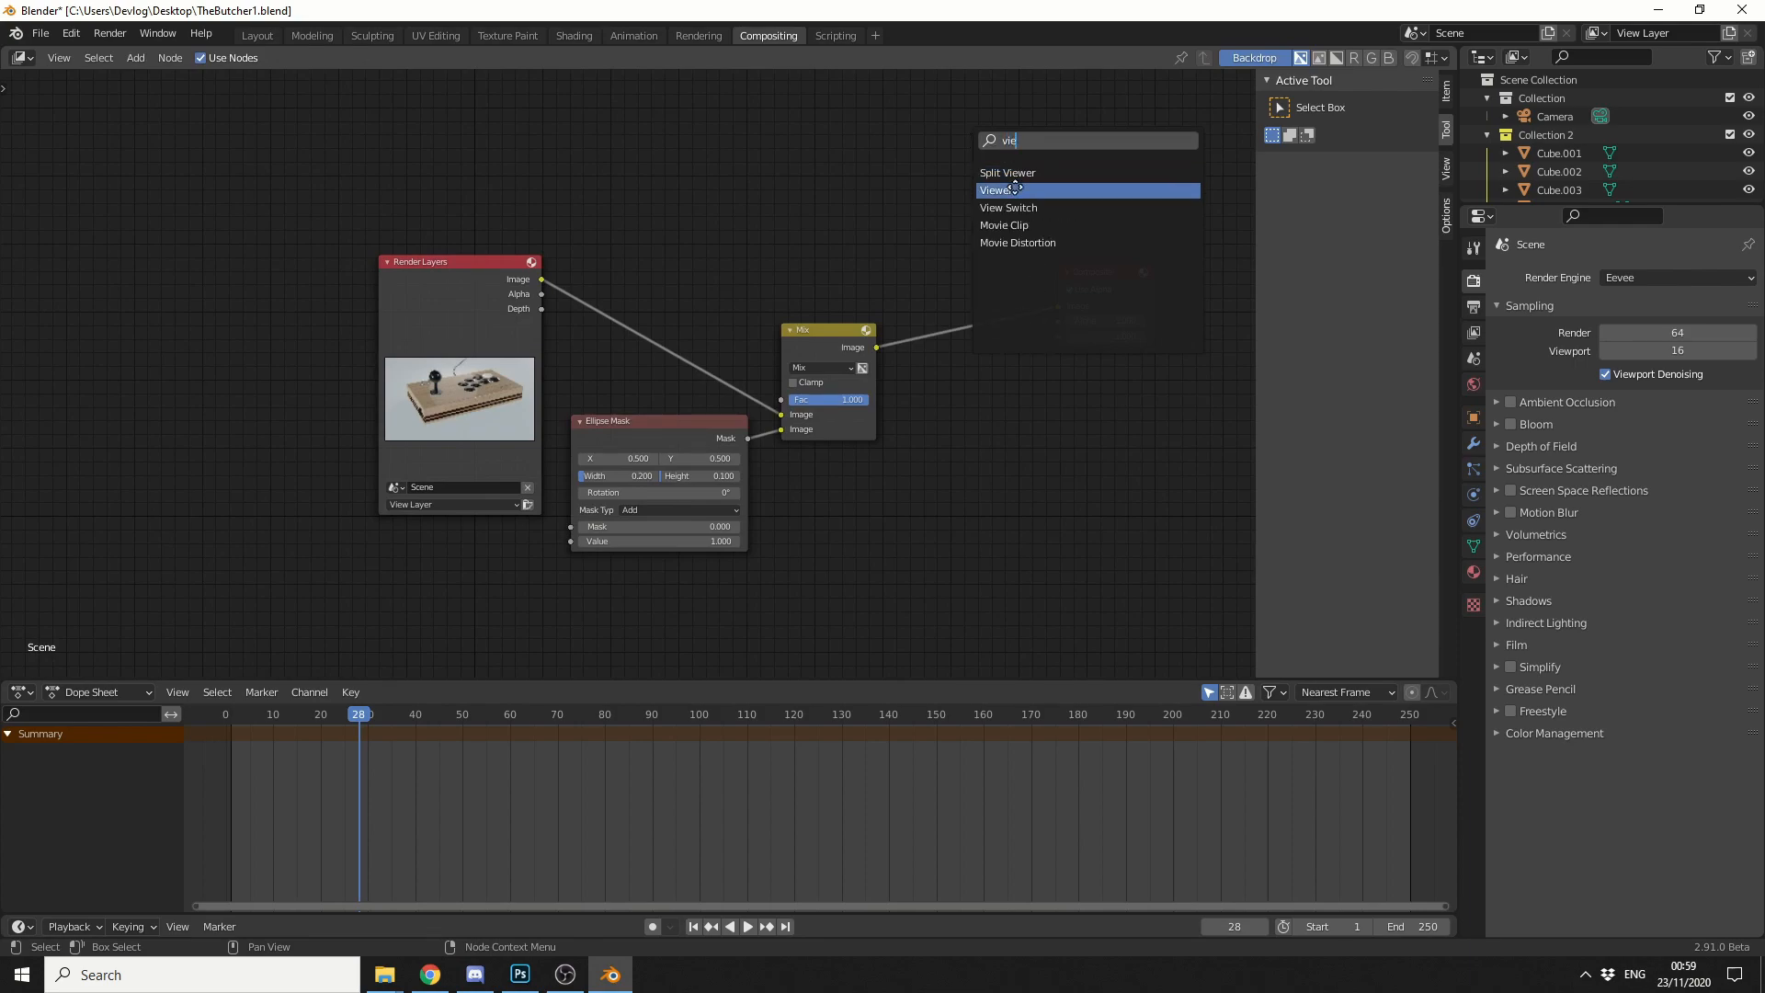
{"action": "left_click", "coordinate": [995, 189]}
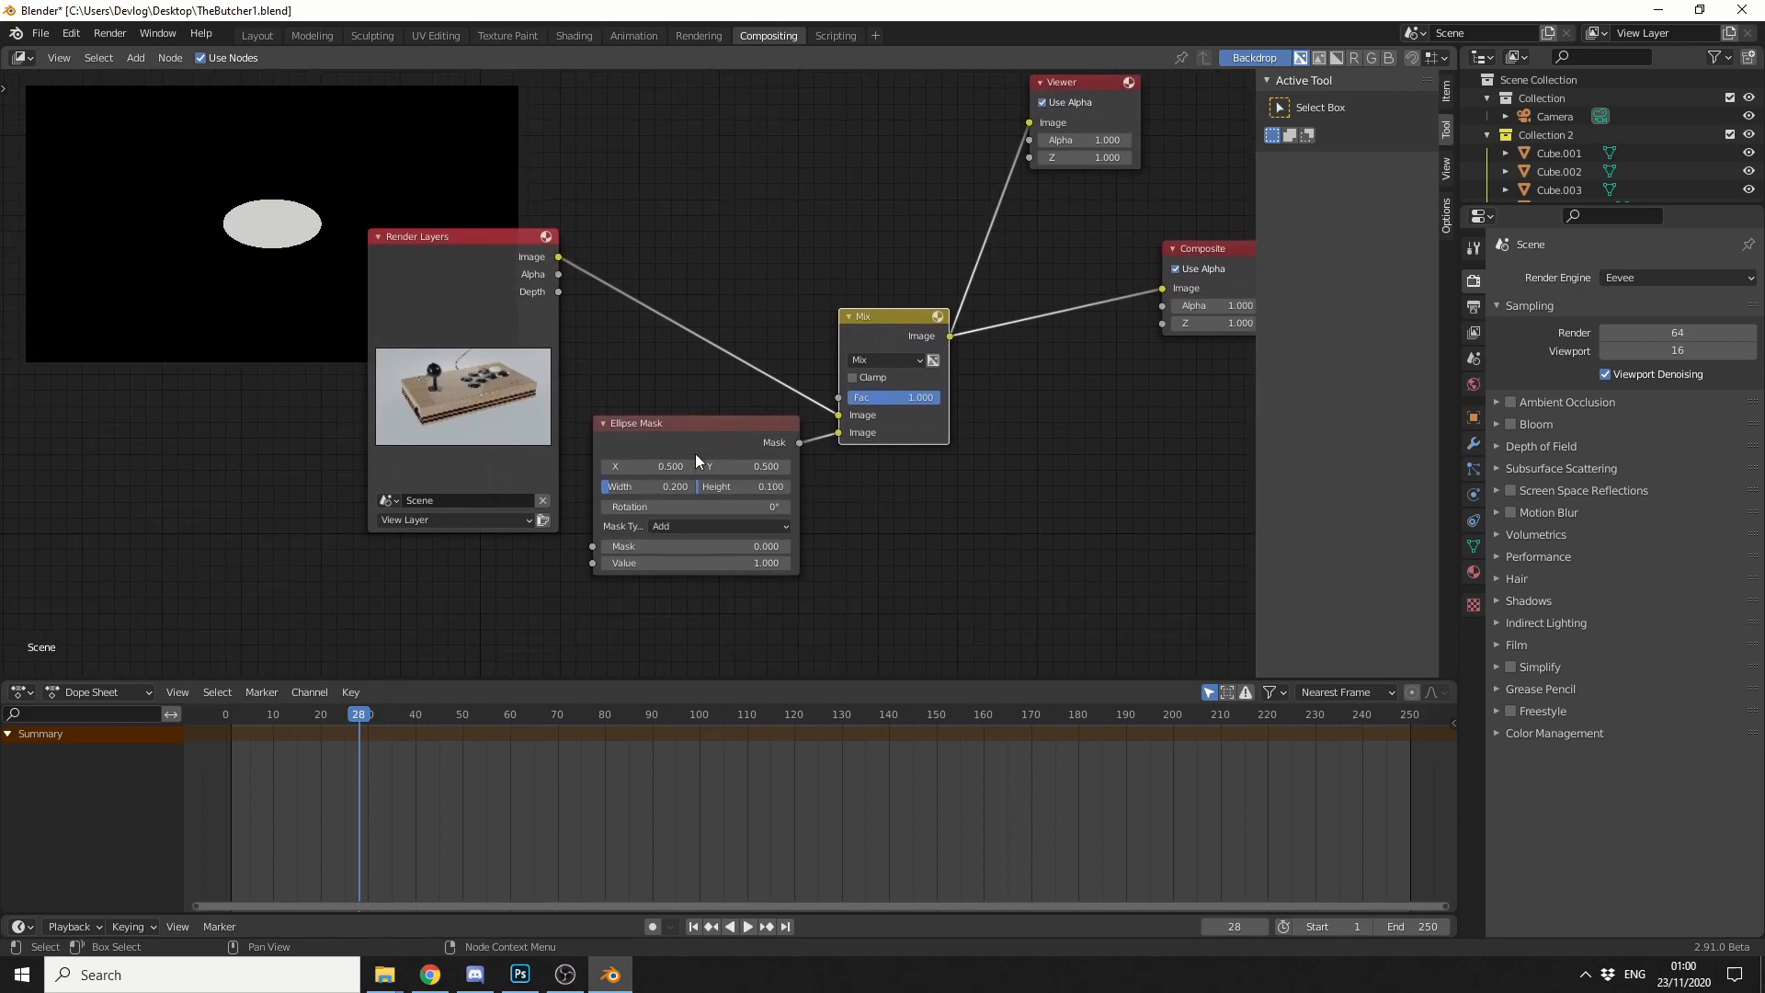
- Raise the Ellipse Mask Width and Height to about 0.933 and 0.483 so it nearly fills the frame
{"action": "left_click_drag", "start_coordinate": [630, 486], "coordinate": [743, 485]}
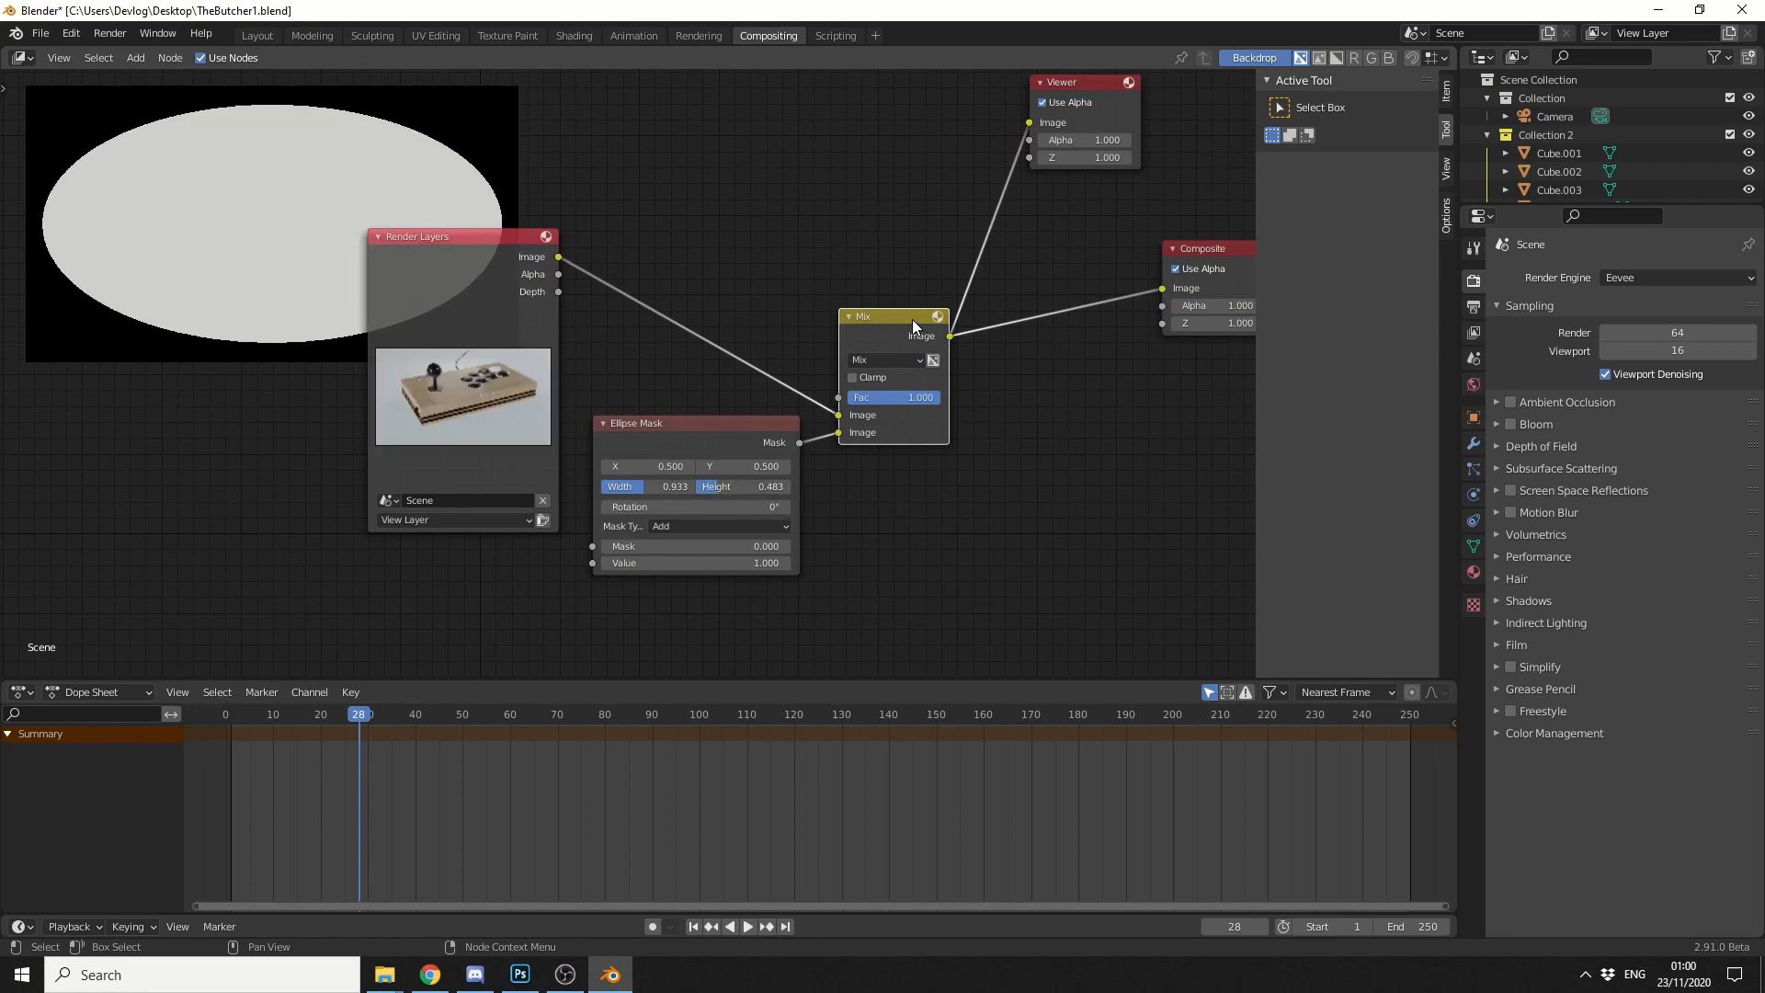
{"action": "left_click_drag", "start_coordinate": [890, 315], "coordinate": [1019, 280]}
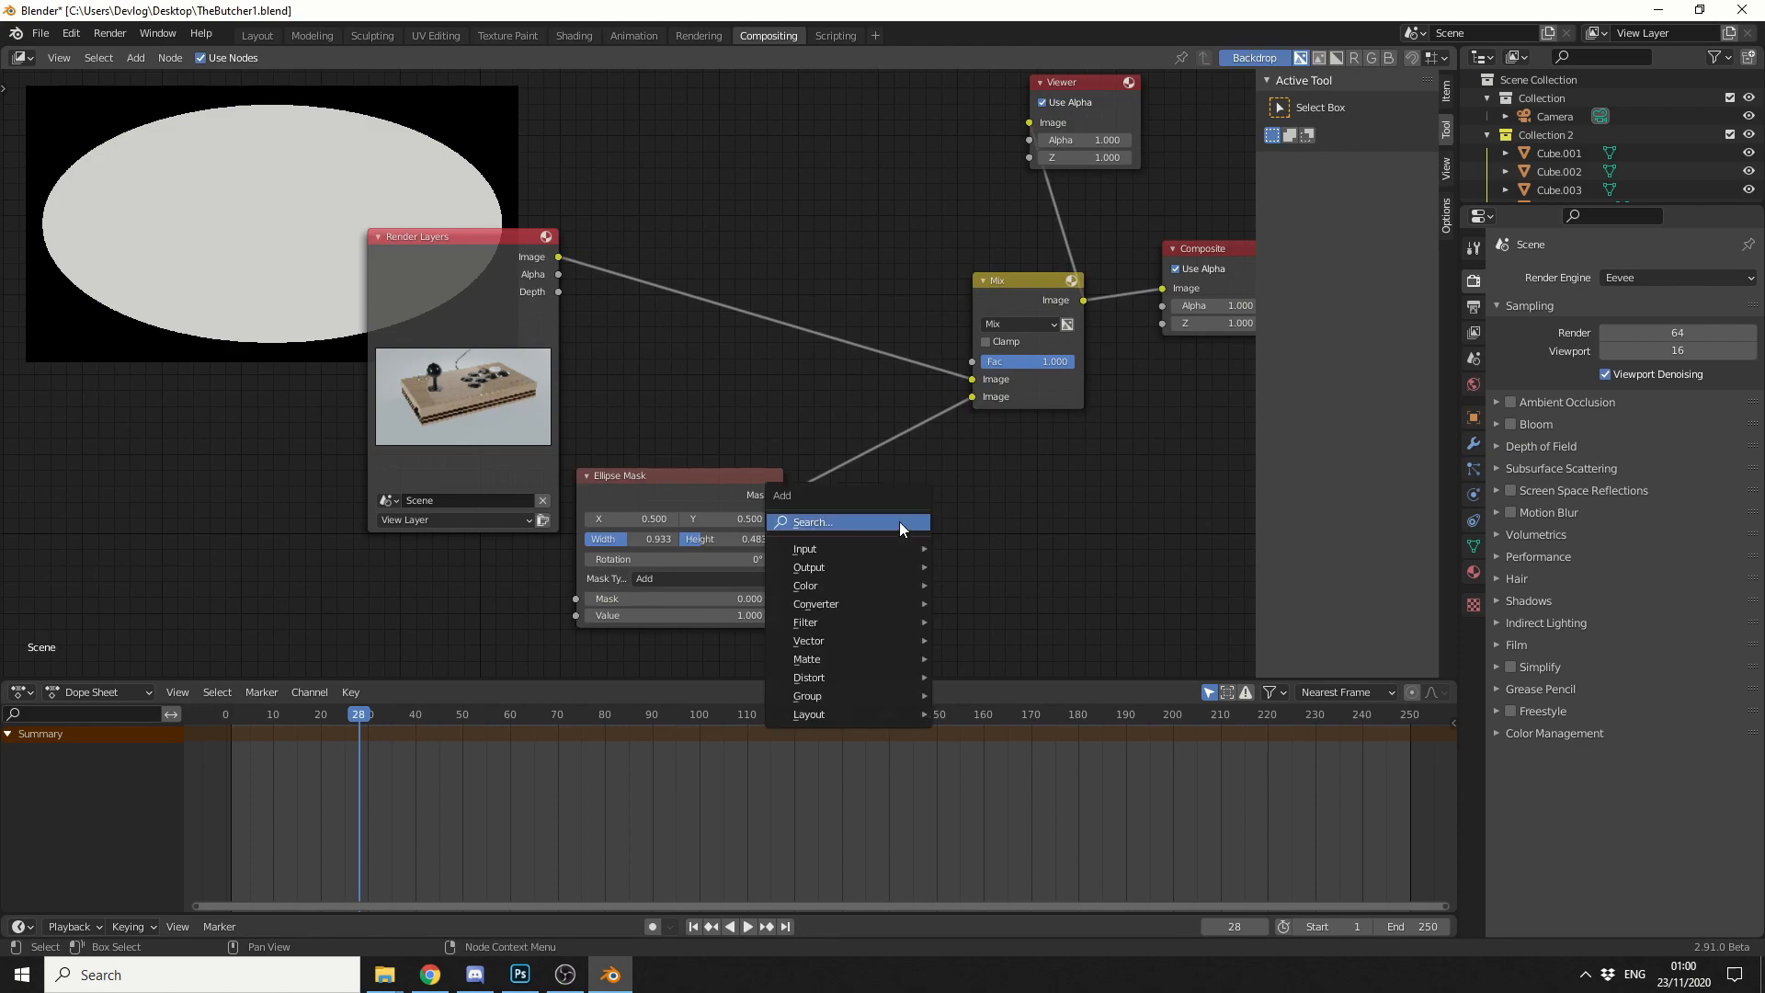
- Insert a Blur node on the mask link and set its filter type to Fast Gaussian
{"action": "type", "text": "blu"}
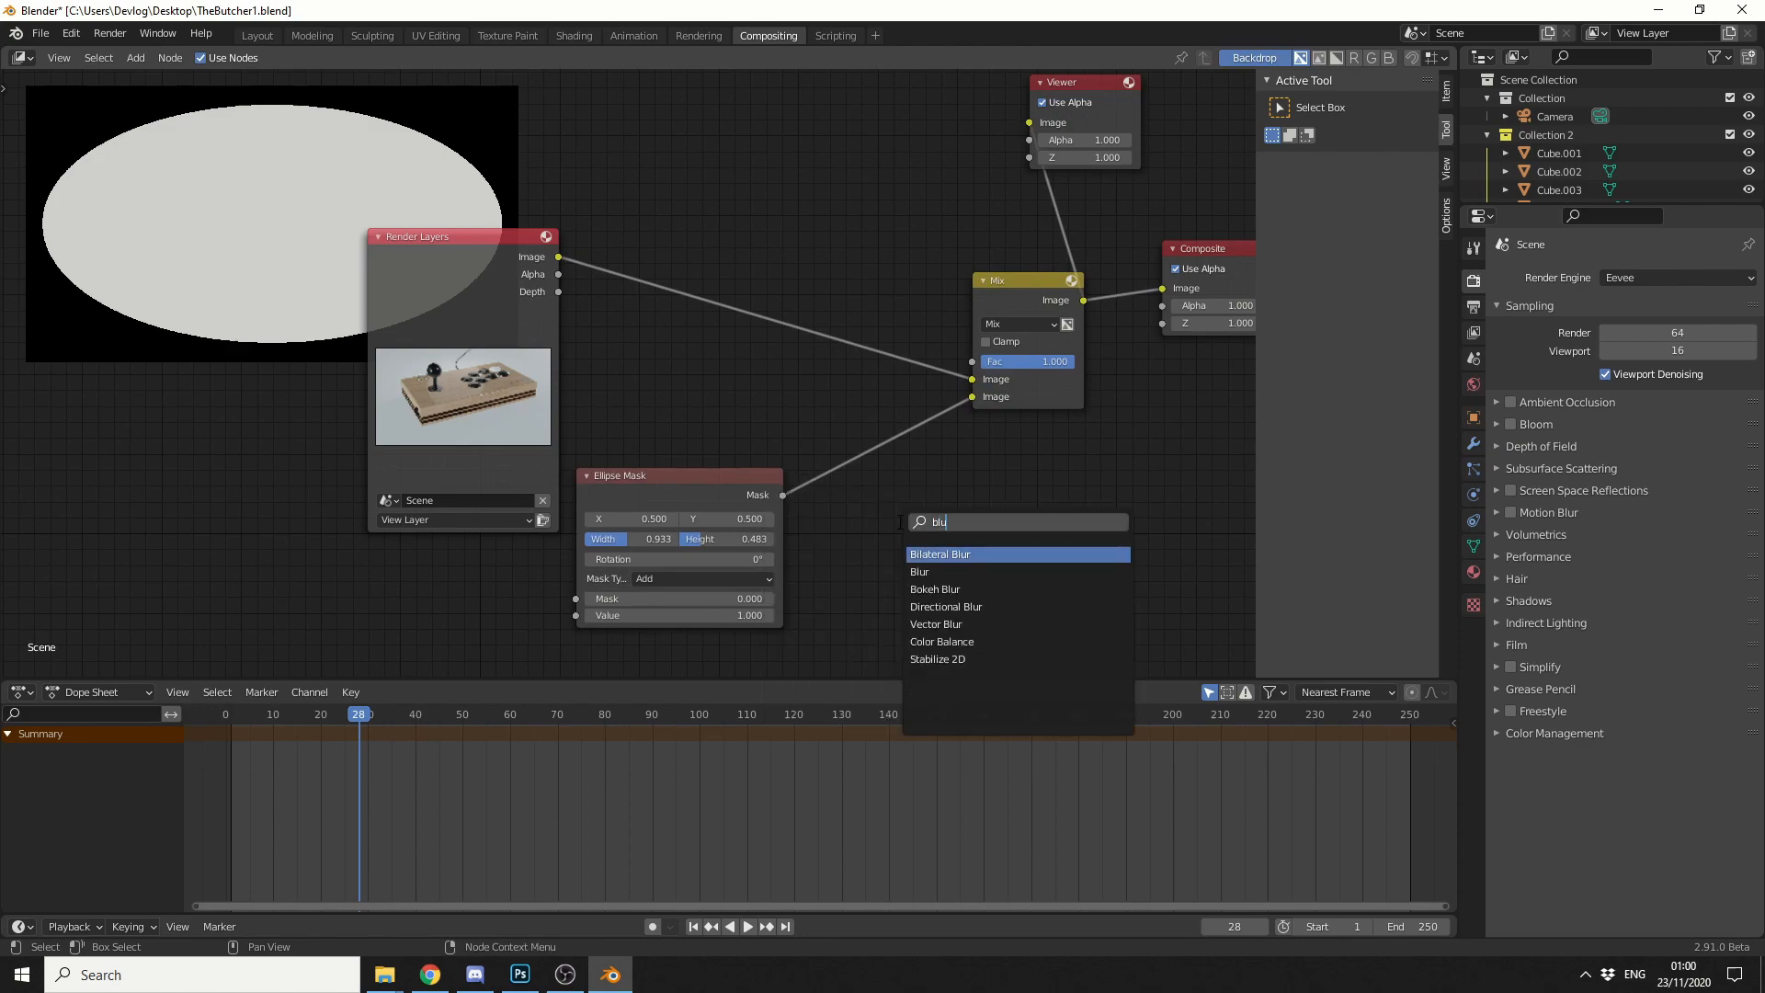
{"action": "left_click", "coordinate": [919, 570]}
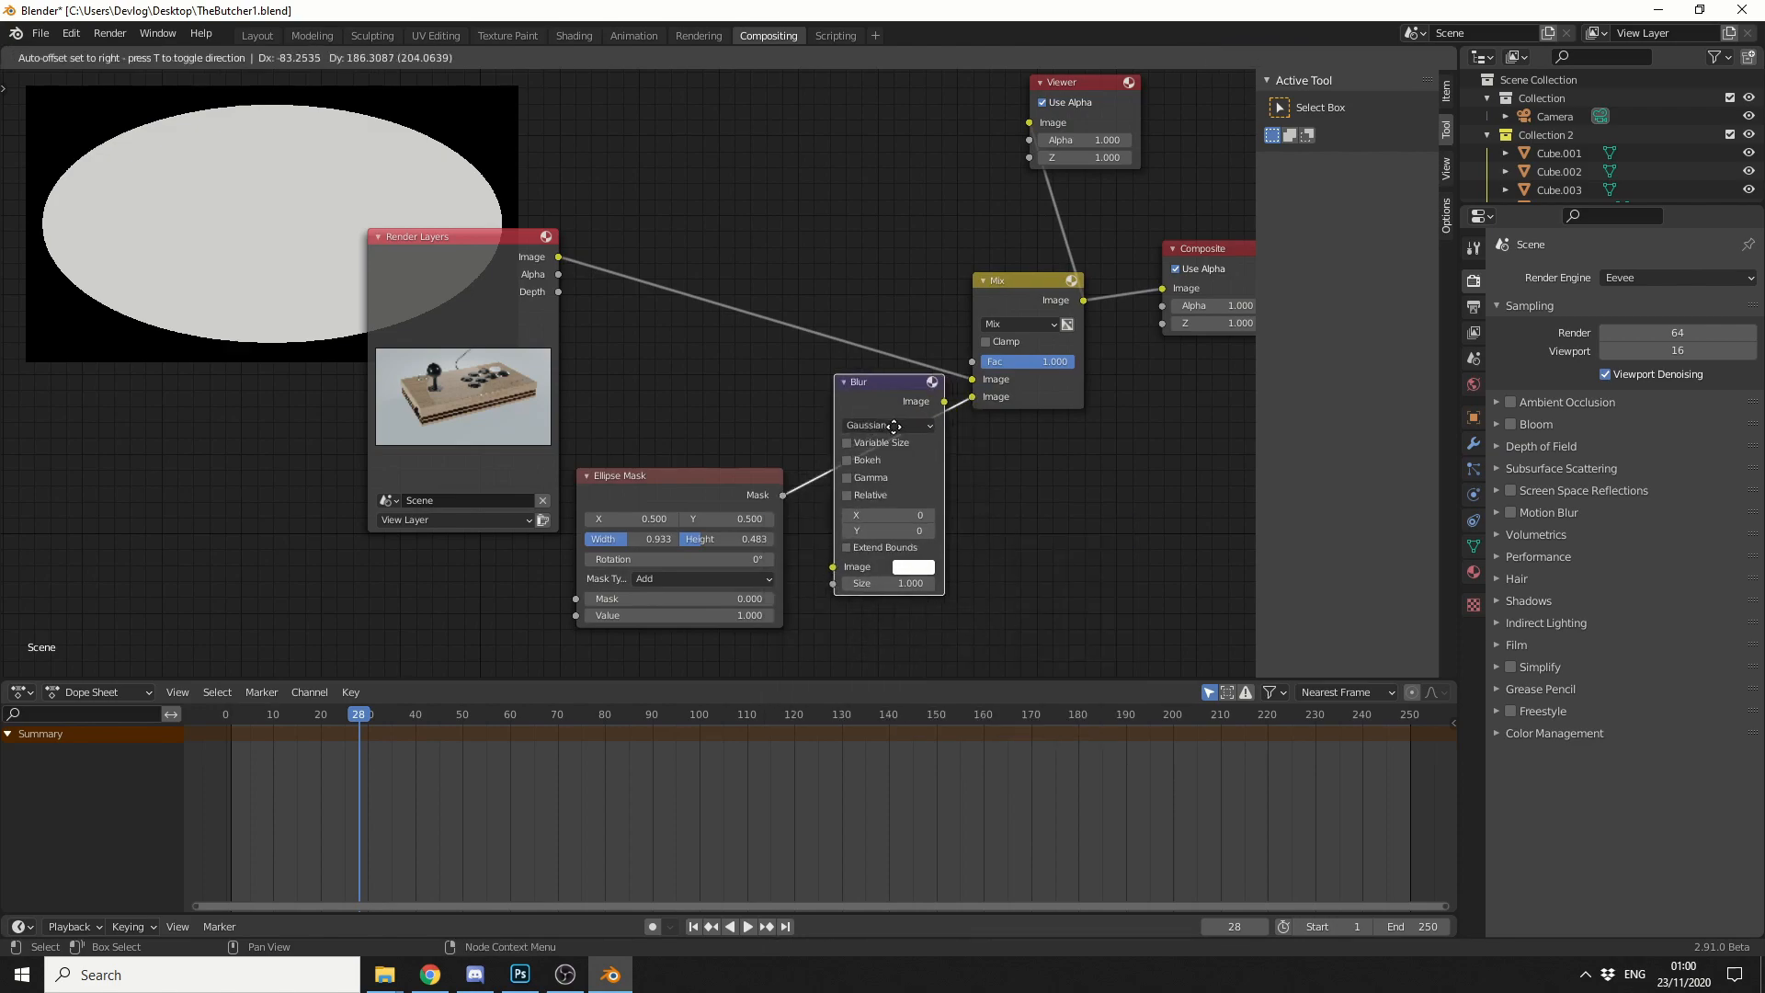
{"action": "left_click", "coordinate": [887, 425]}
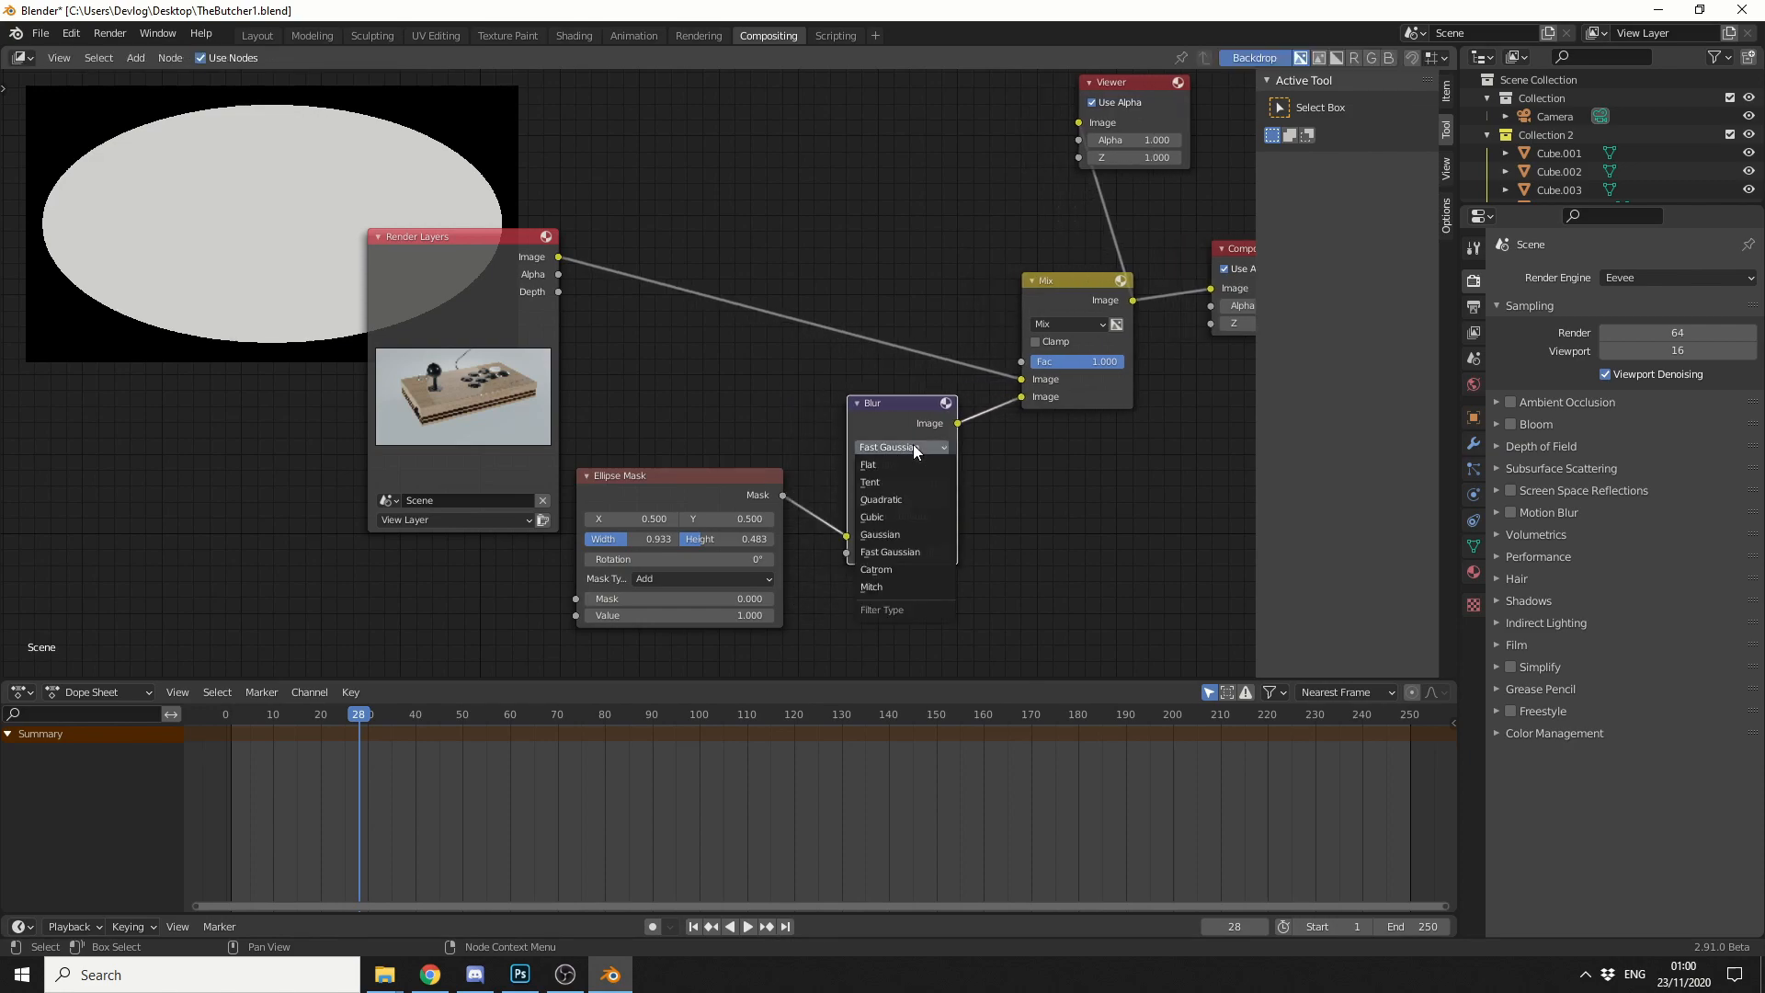
{"action": "mouse_move", "coordinate": [905, 552]}
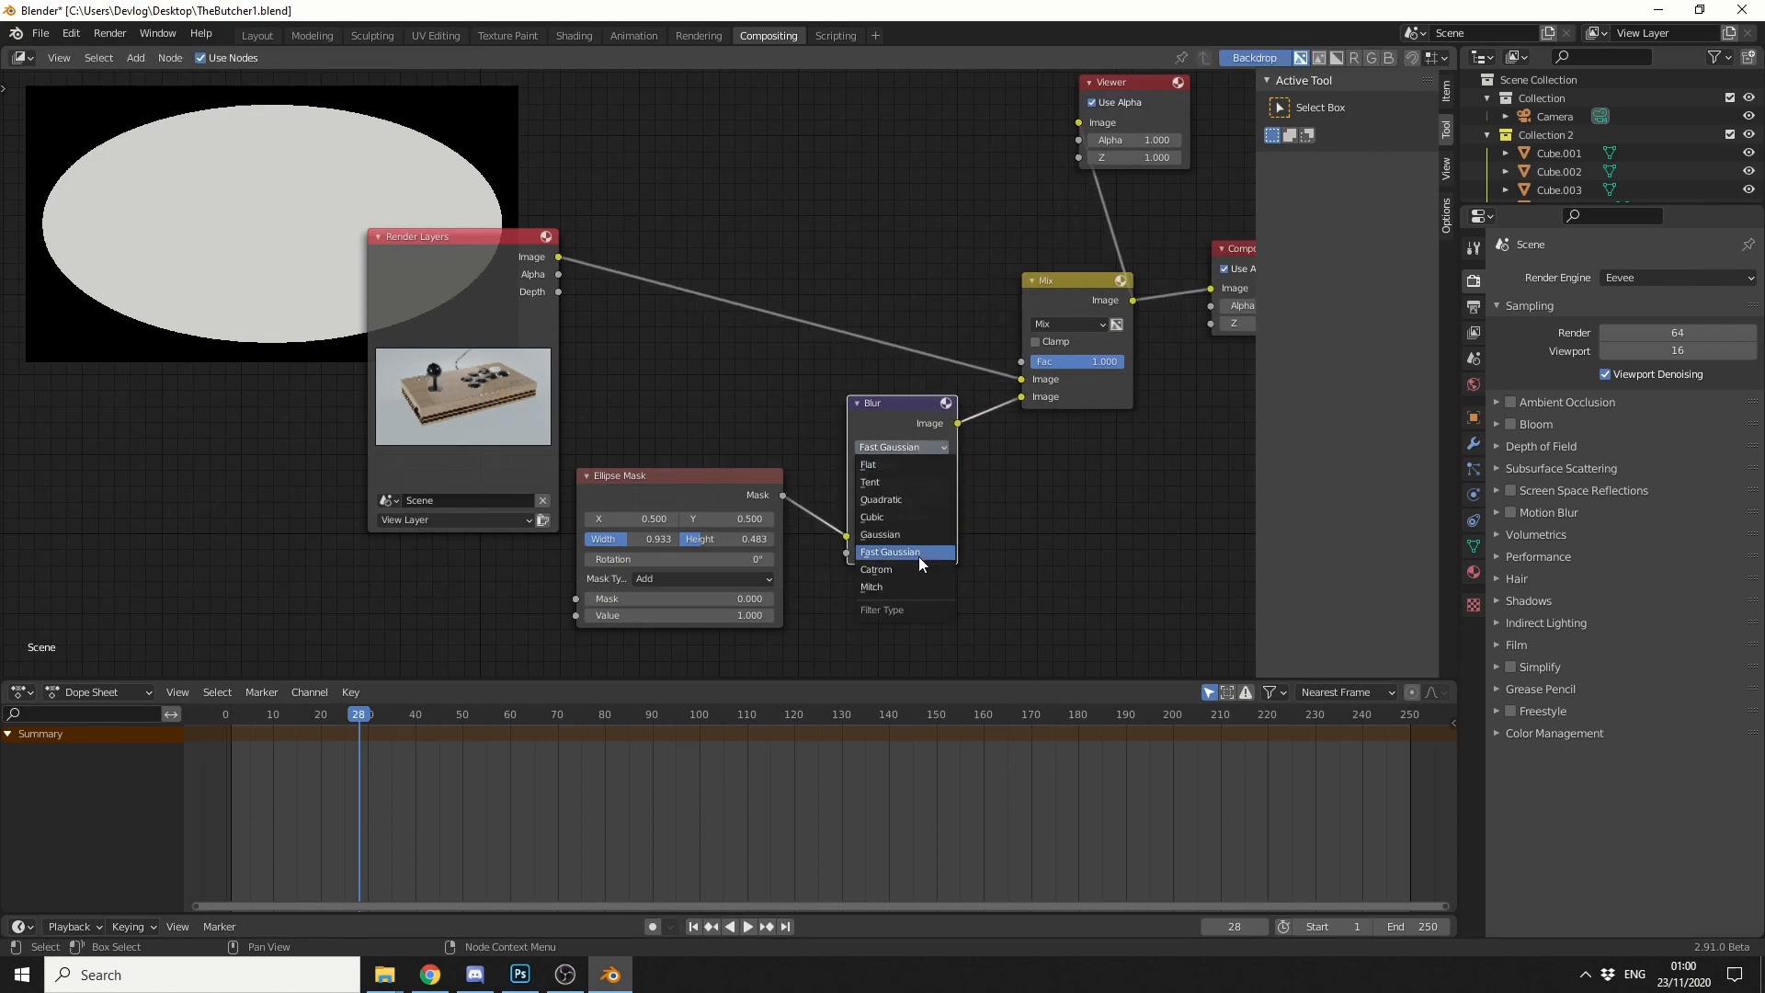
{"action": "left_click", "coordinate": [890, 552]}
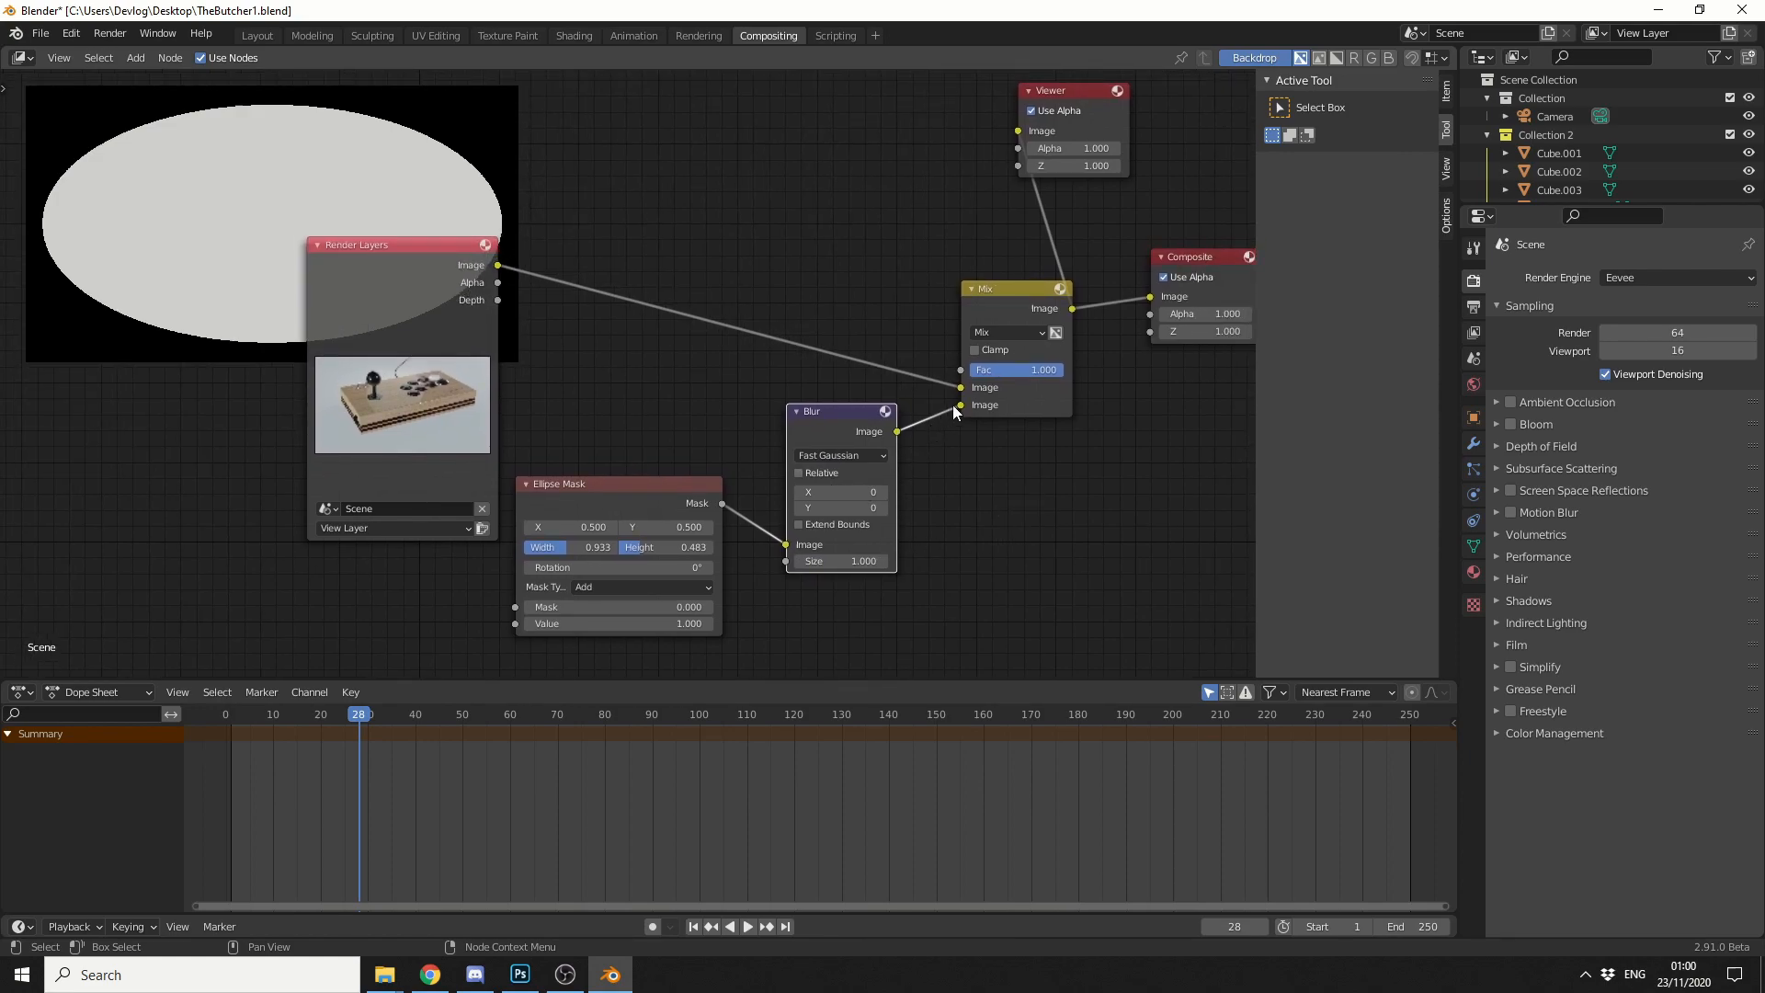
- Set the Mix node's blend mode to Multiply, darkening the render outside the oval
{"action": "left_click", "coordinate": [1006, 331]}
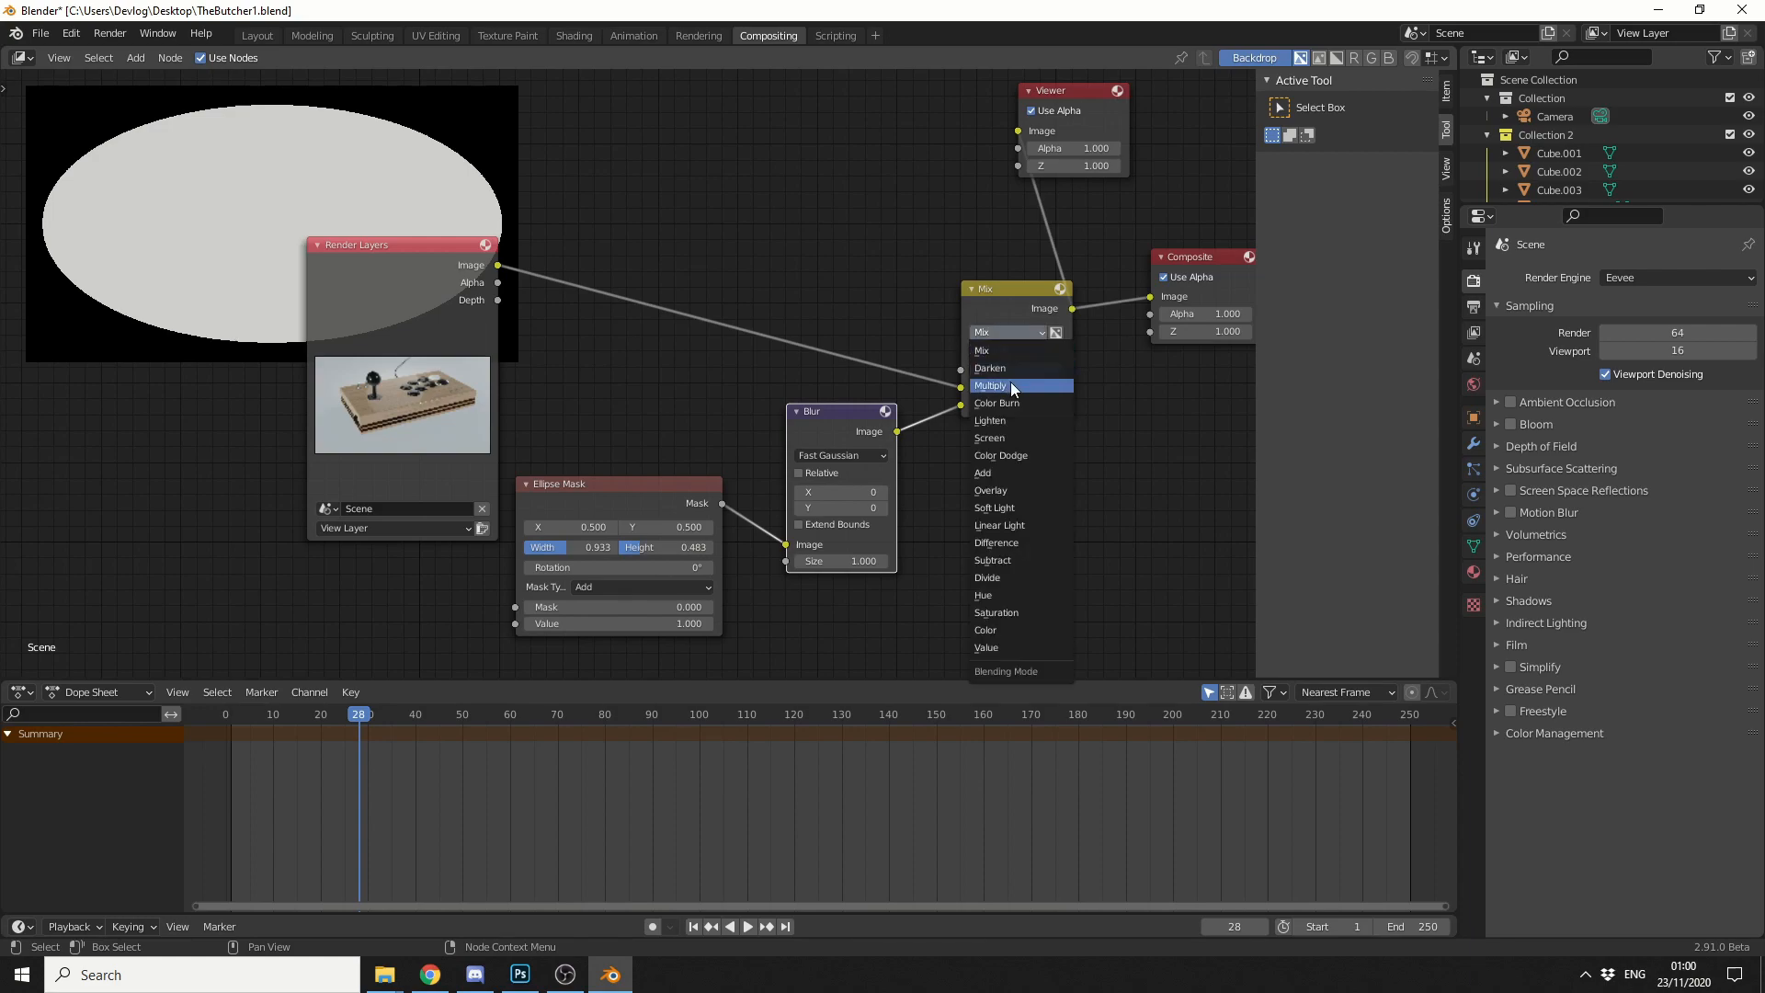
{"action": "left_click", "coordinate": [989, 385]}
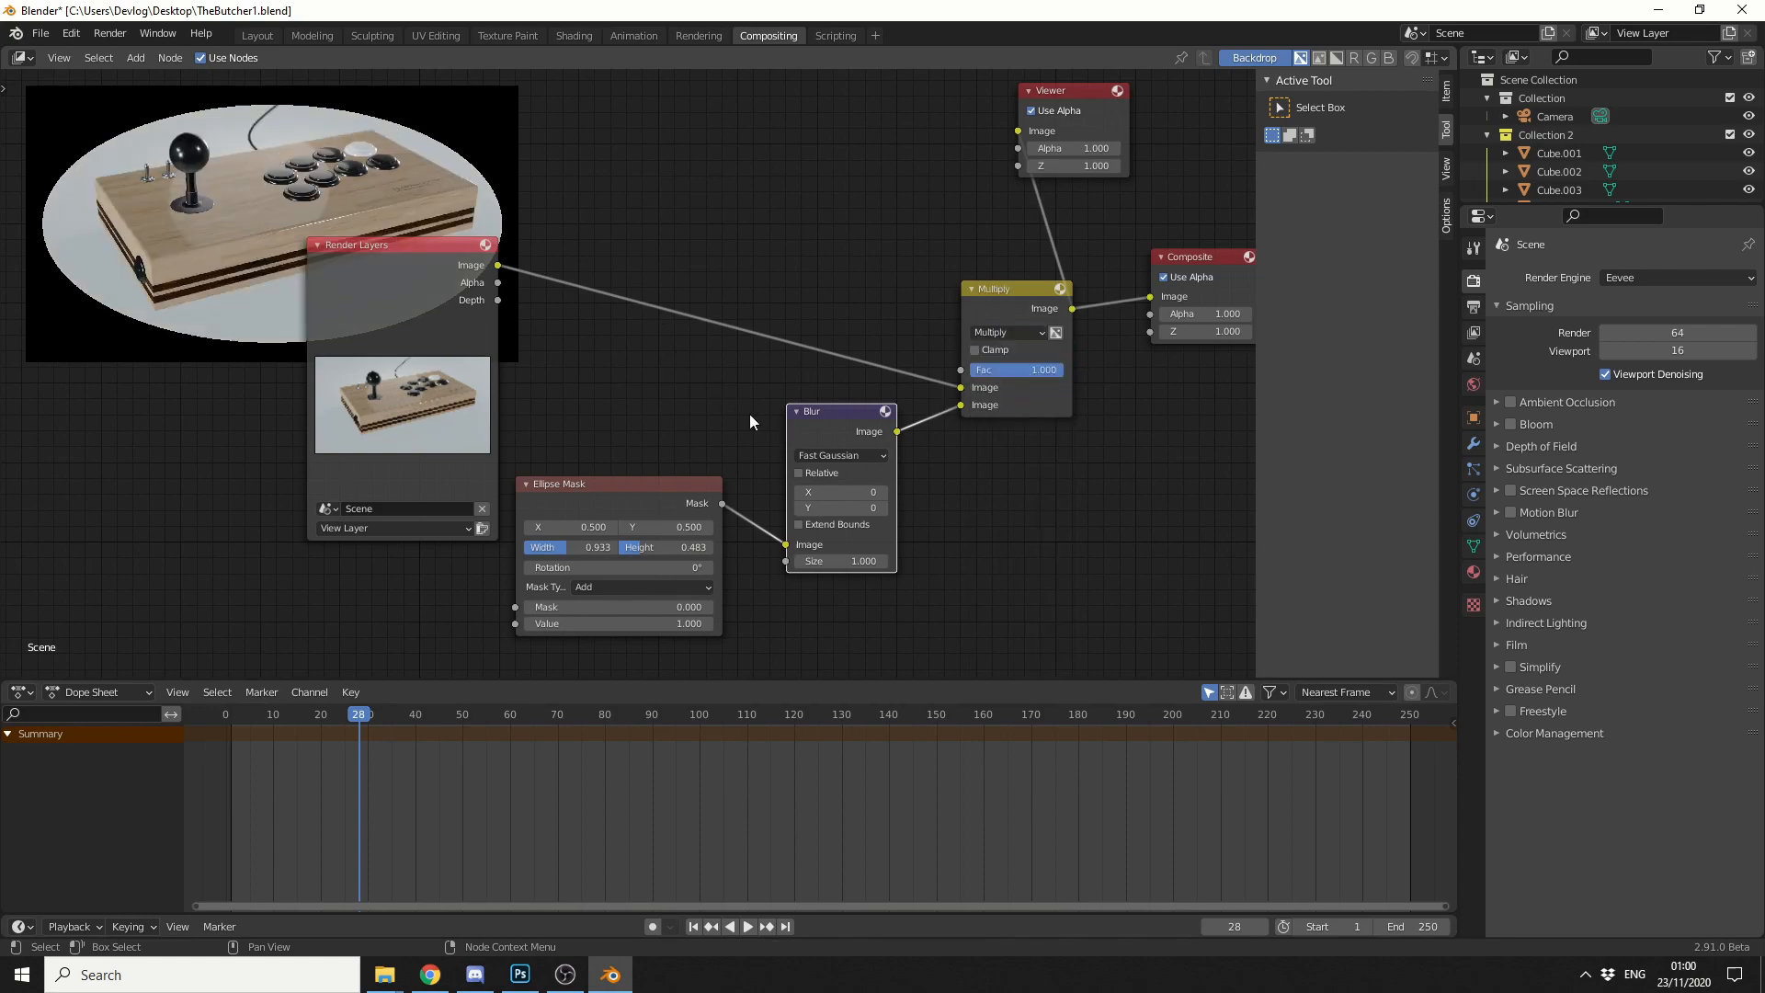